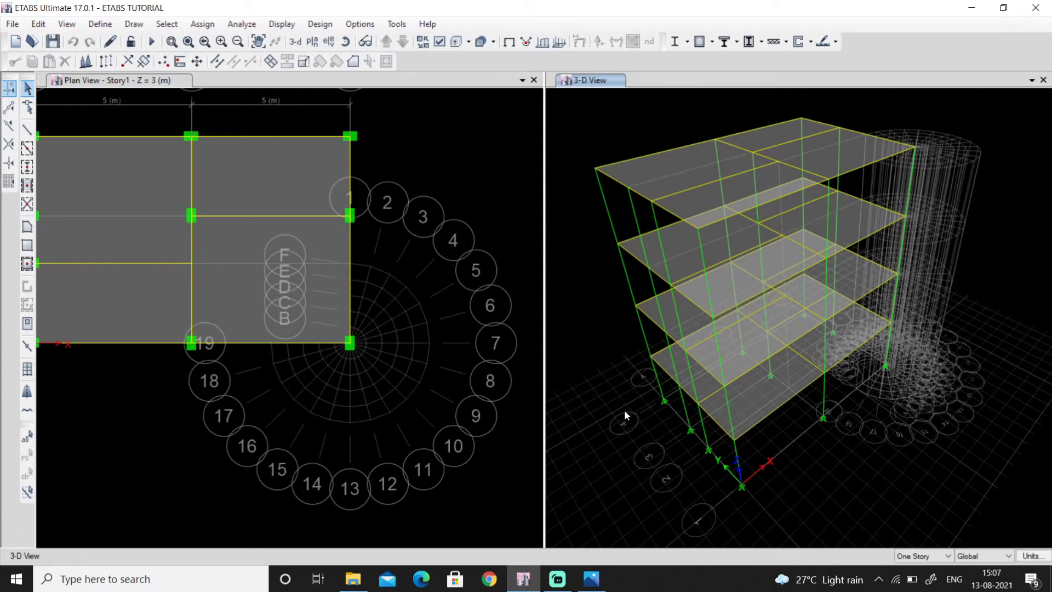
pyautogui.moveTo(910, 302)
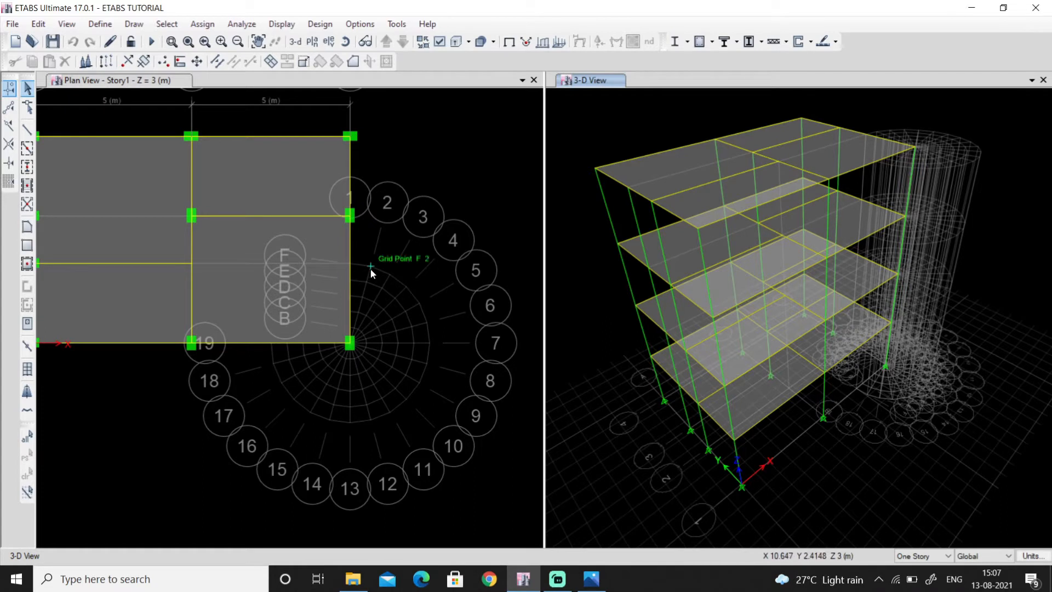
pyautogui.moveTo(391, 332)
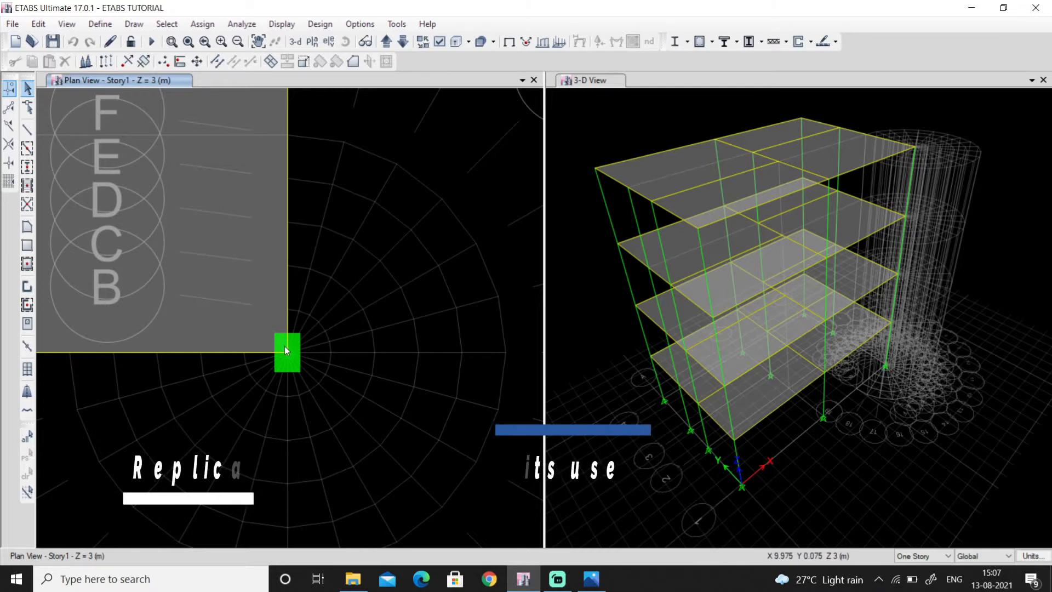
pyautogui.moveTo(285, 170)
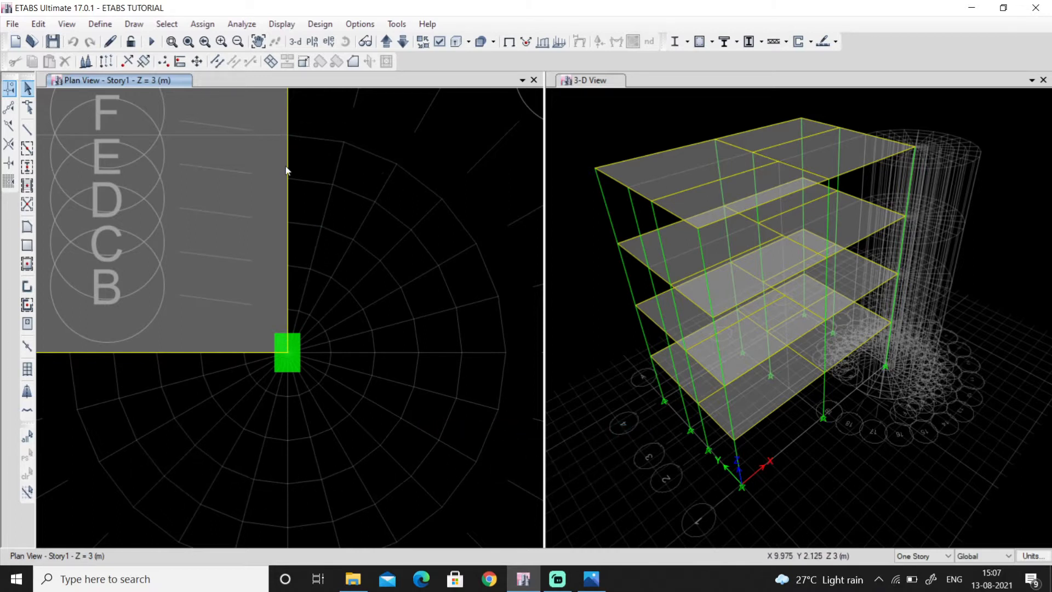
pyautogui.moveTo(348, 140)
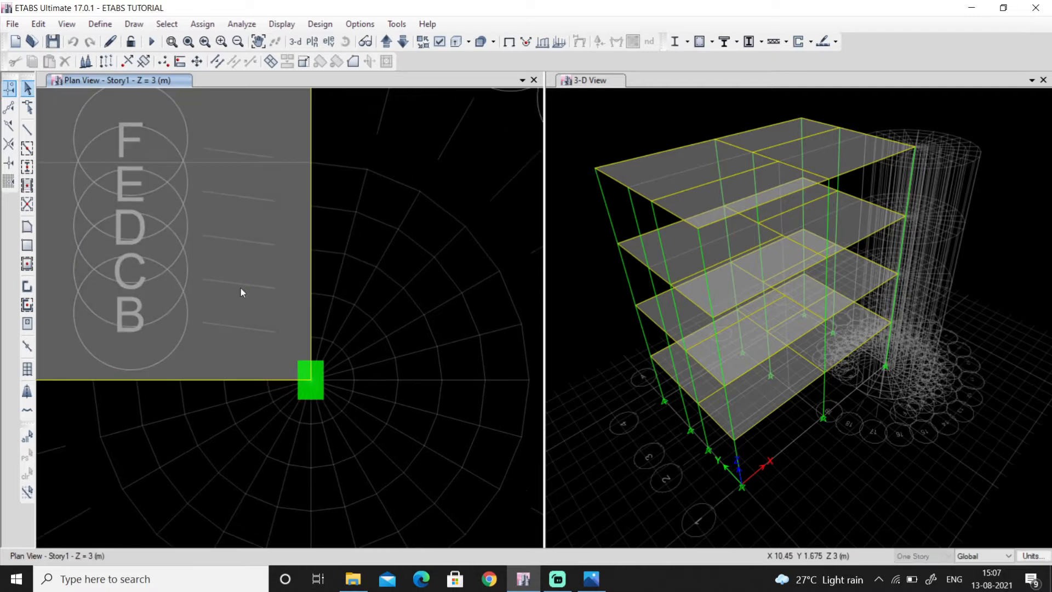
pyautogui.moveTo(236, 294)
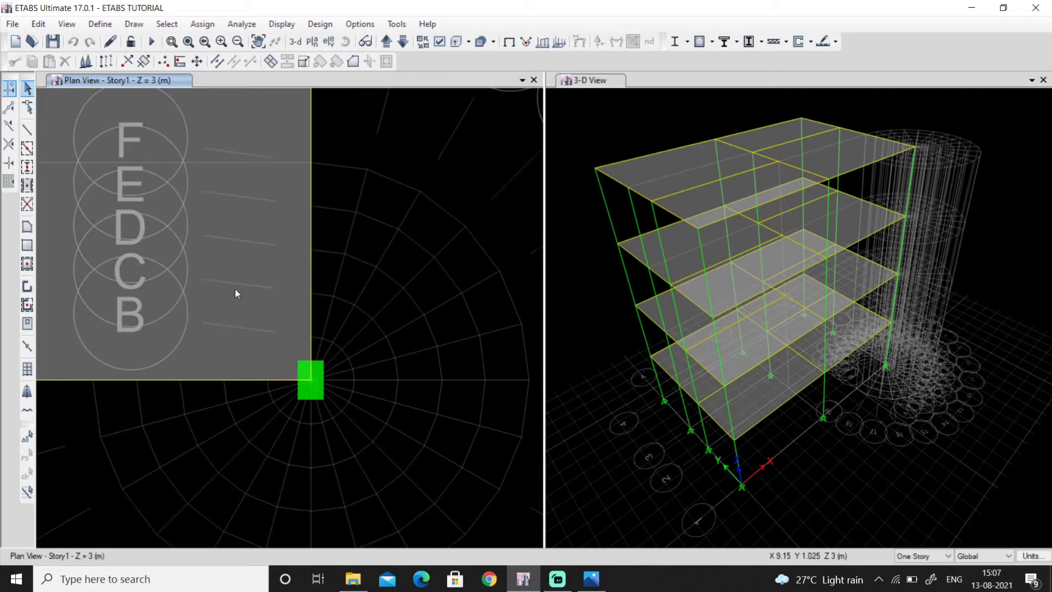
pyautogui.moveTo(26, 131)
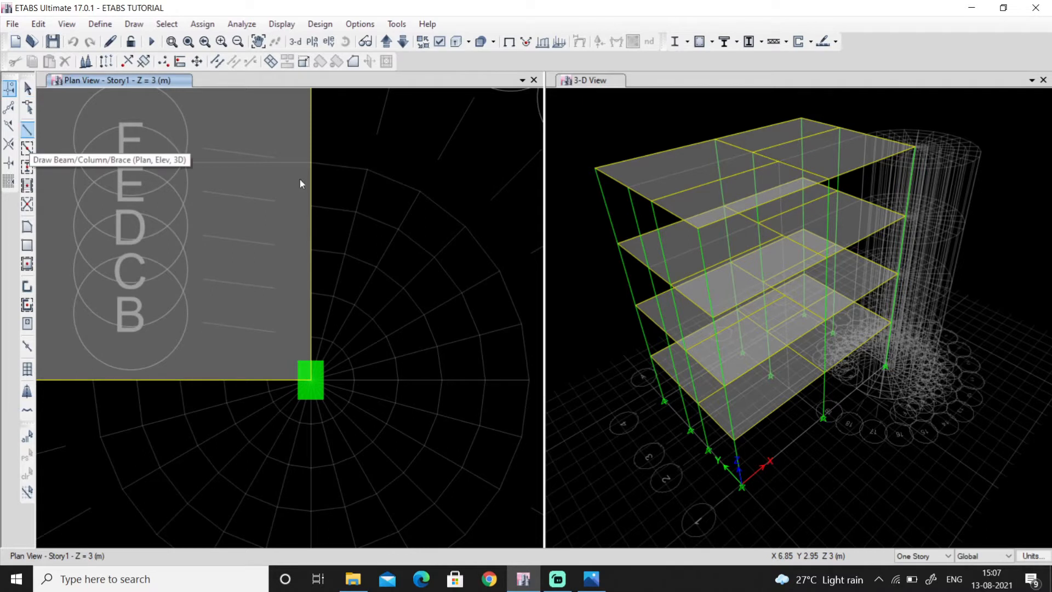
# Draw a BEAM 230 X 450 beam from the circular grid centre out to grid point F3
pyautogui.click(27, 130)
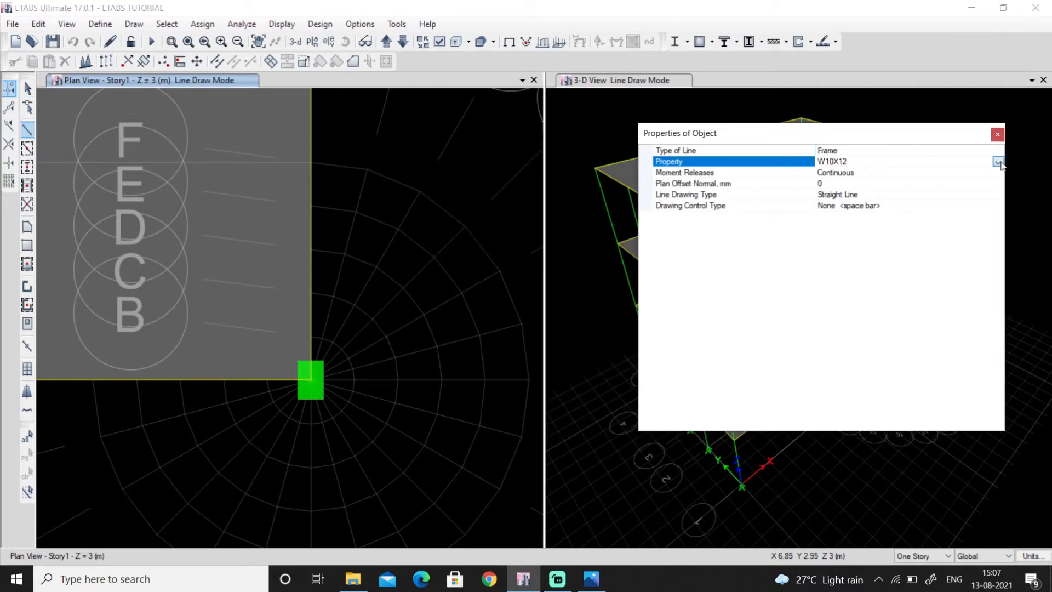
pyautogui.click(998, 161)
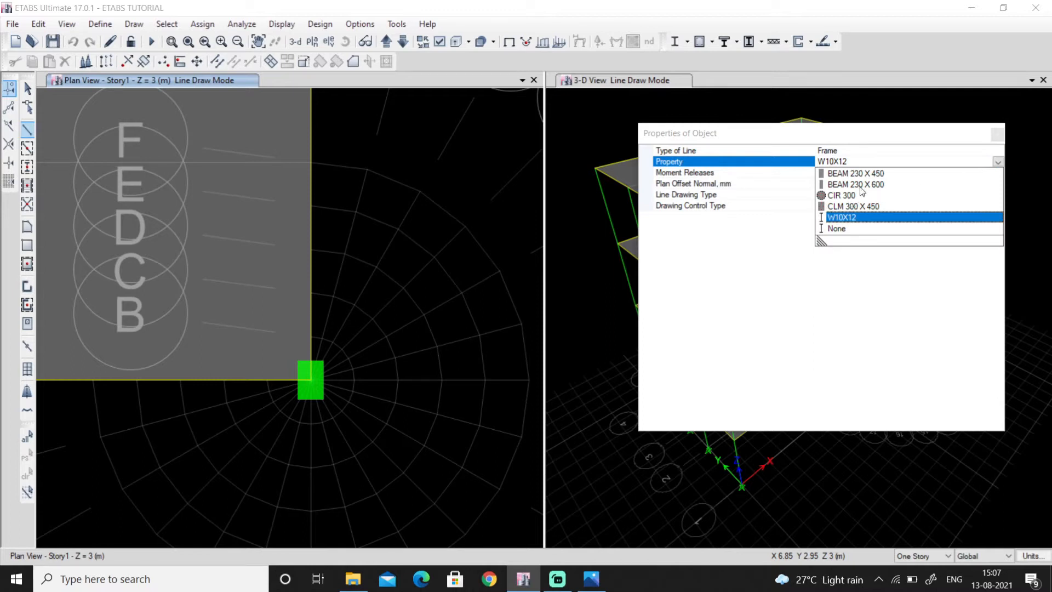
pyautogui.click(855, 173)
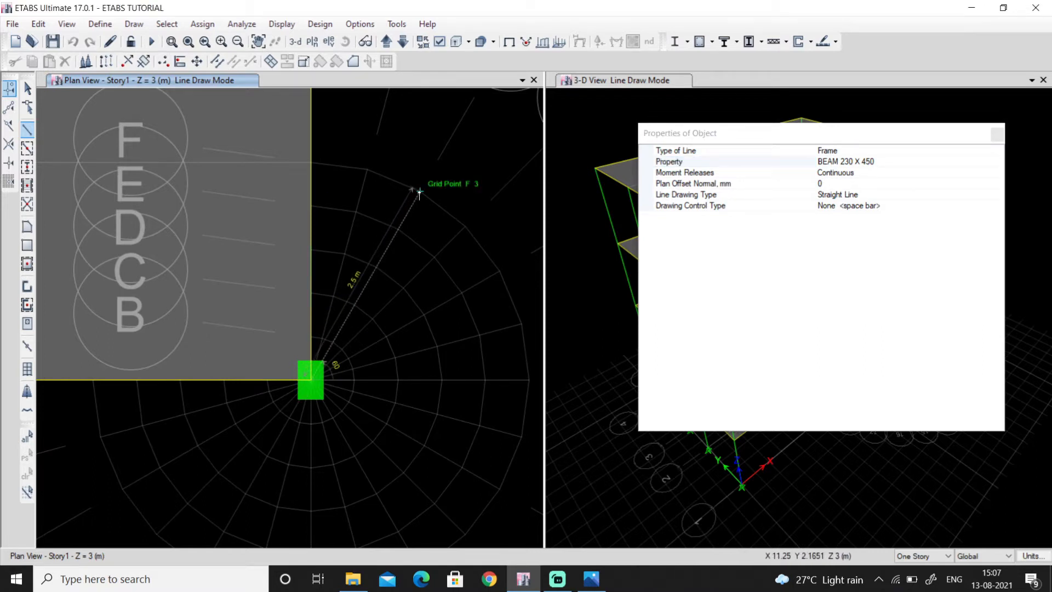
pyautogui.click(416, 194)
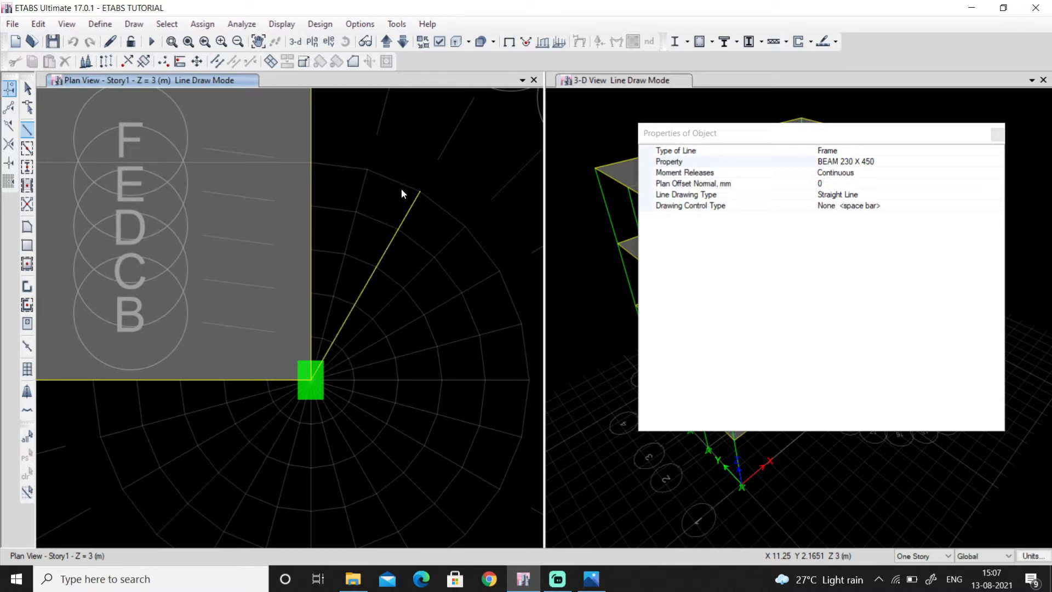
pyautogui.moveTo(359, 173)
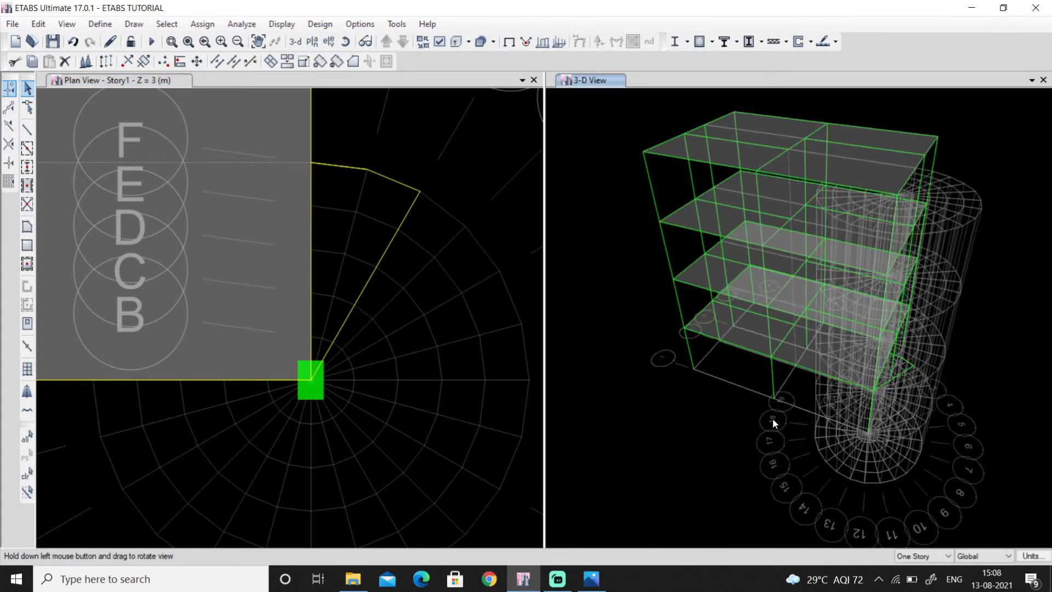
# Orbit the 3D view, then set drawing to apply to All Stories
pyautogui.moveTo(772, 422); pyautogui.dragTo(859, 431)
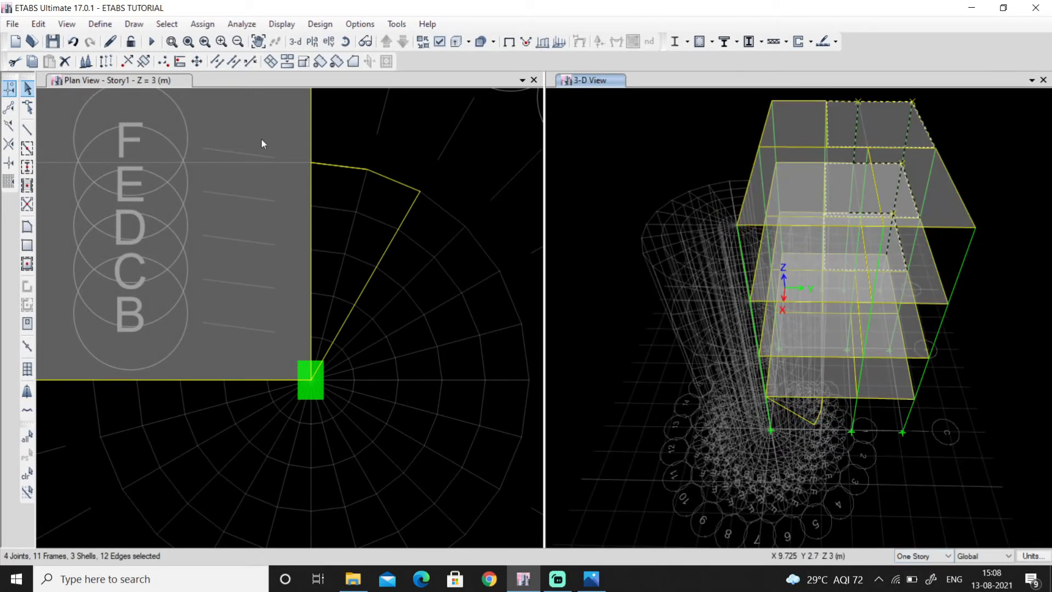
pyautogui.moveTo(386, 254)
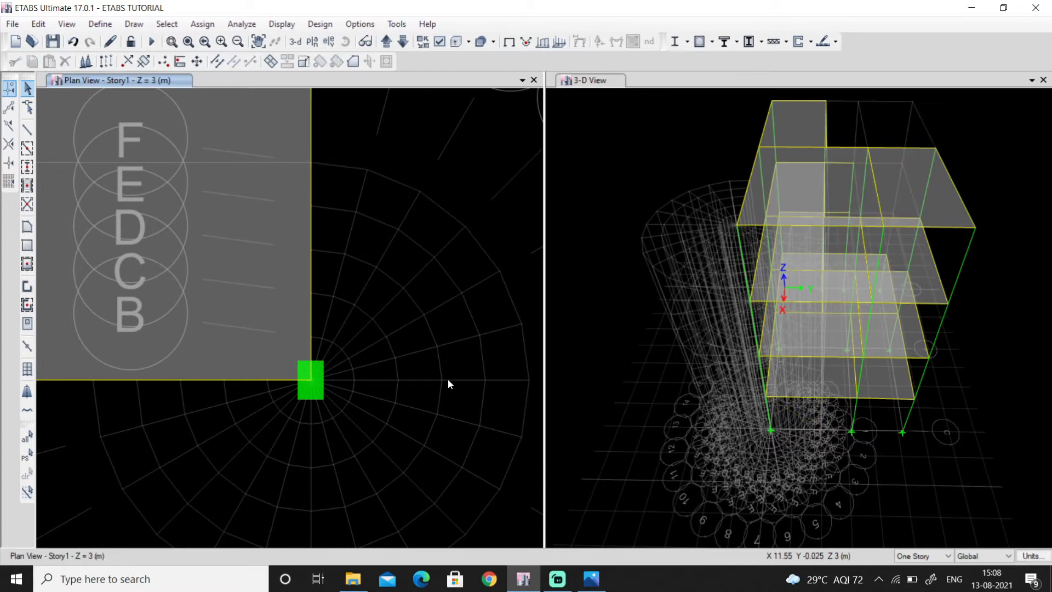
pyautogui.click(947, 556)
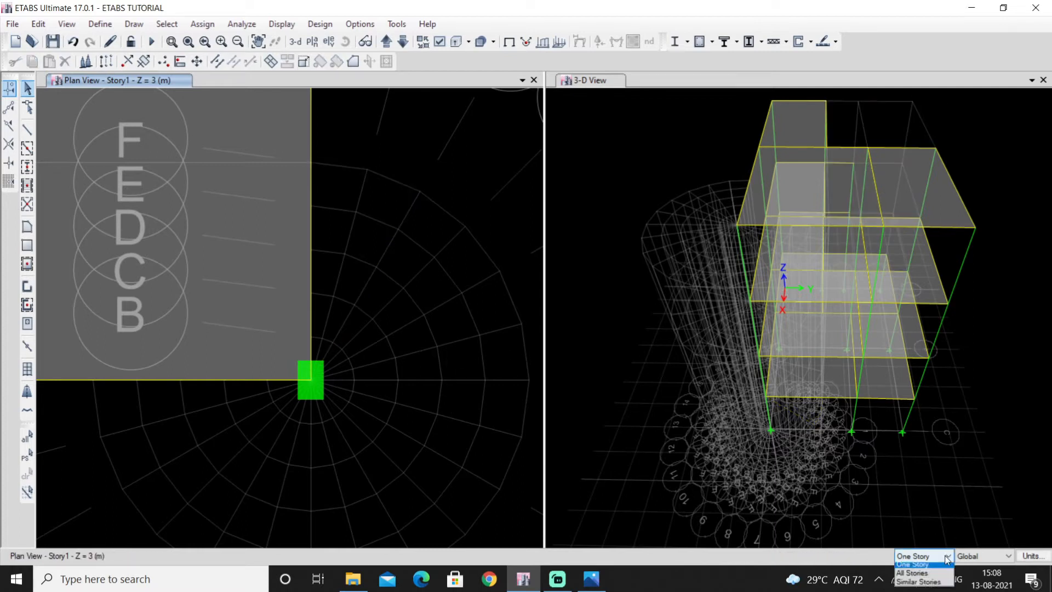
pyautogui.click(911, 572)
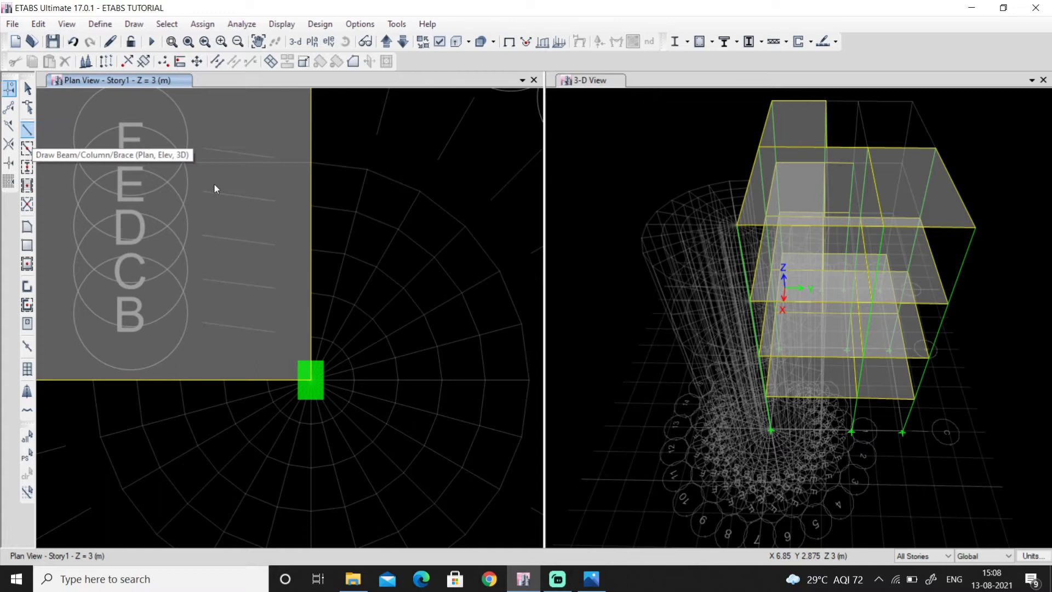
# Return to beam drawing with the BEAM 230 X 450 section for all stories
pyautogui.click(27, 129)
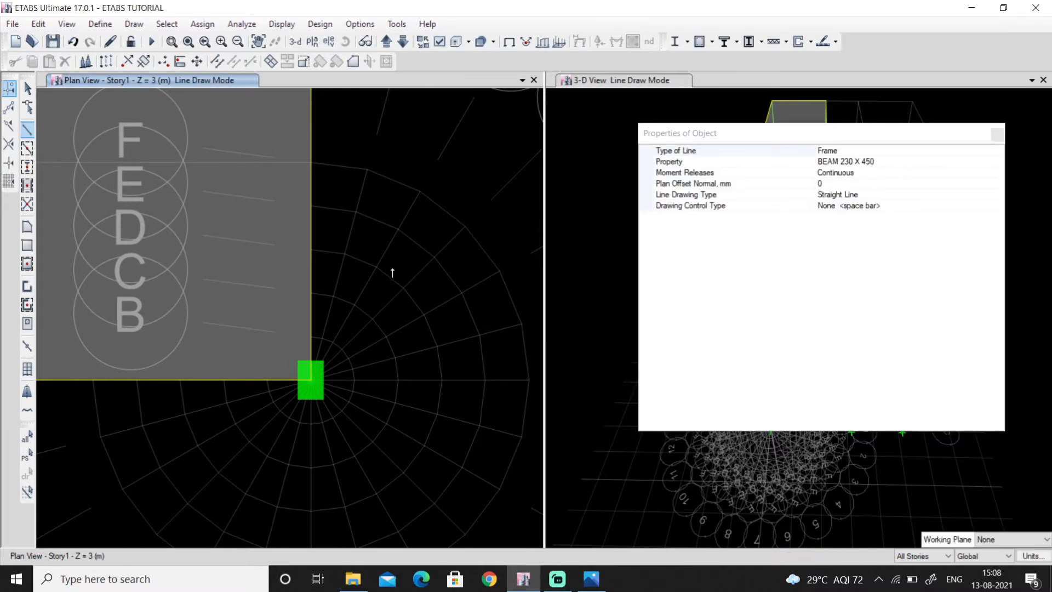
pyautogui.moveTo(407, 210)
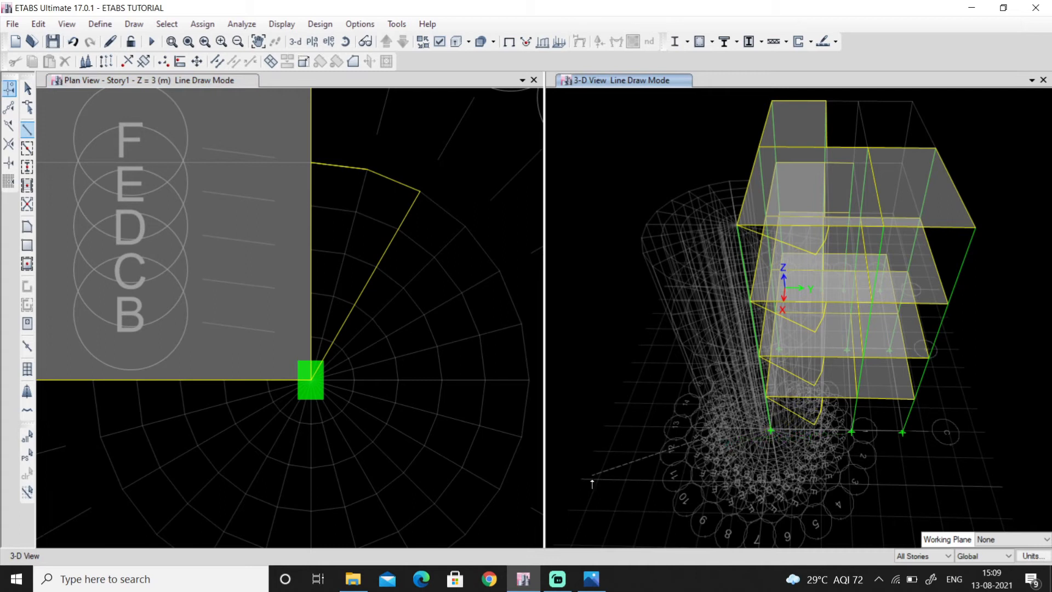
pyautogui.moveTo(810, 473)
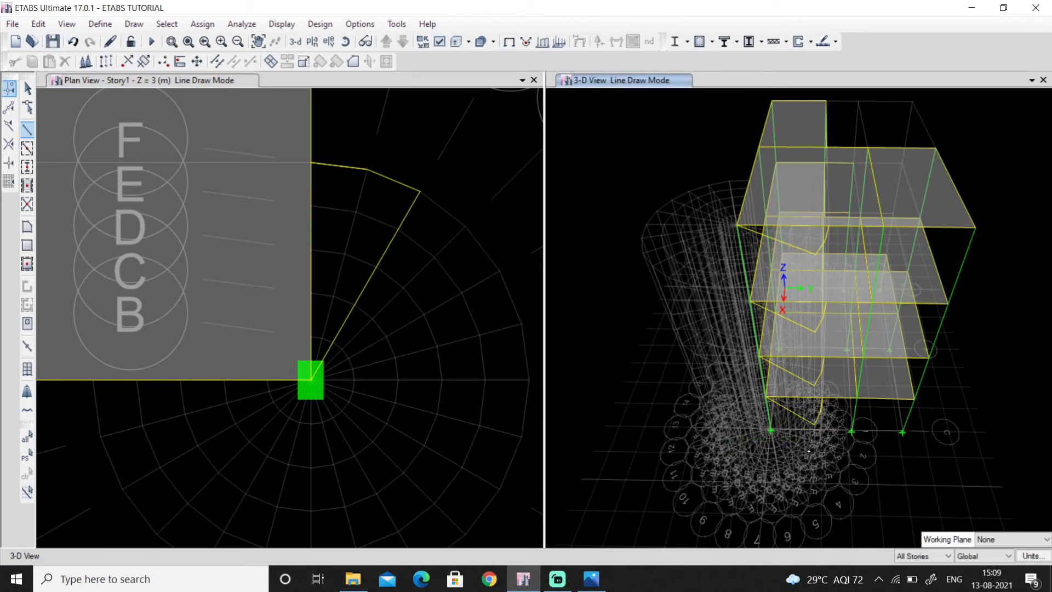
pyautogui.moveTo(480, 383)
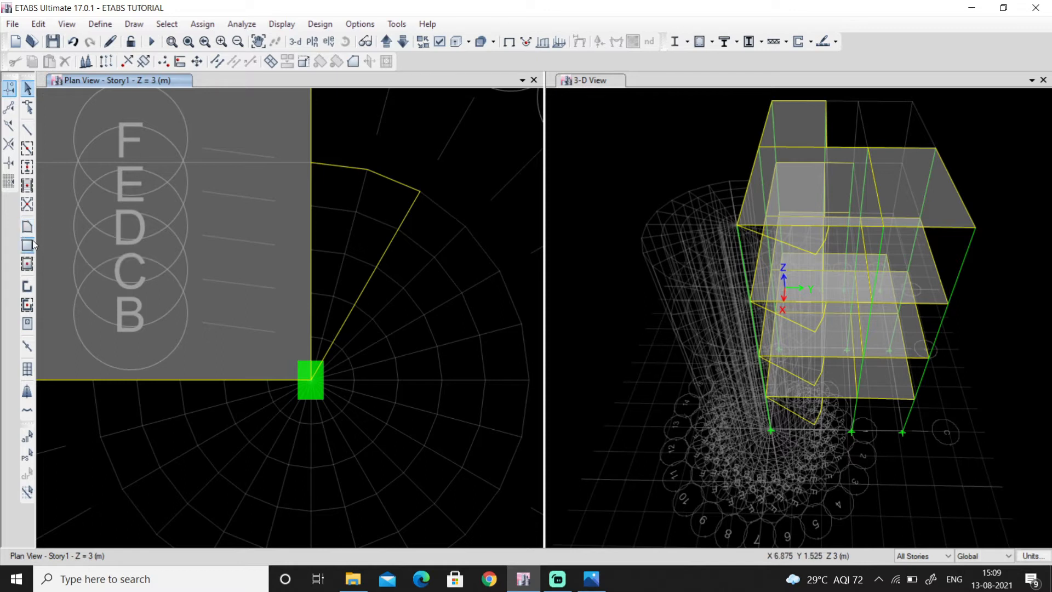
pyautogui.moveTo(26, 227)
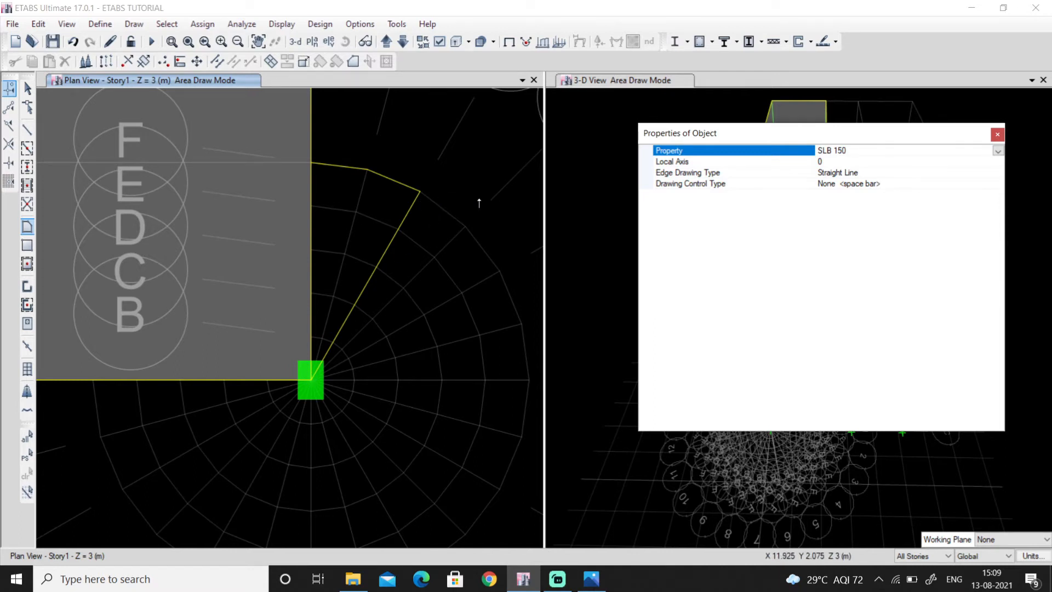
pyautogui.moveTo(413, 242)
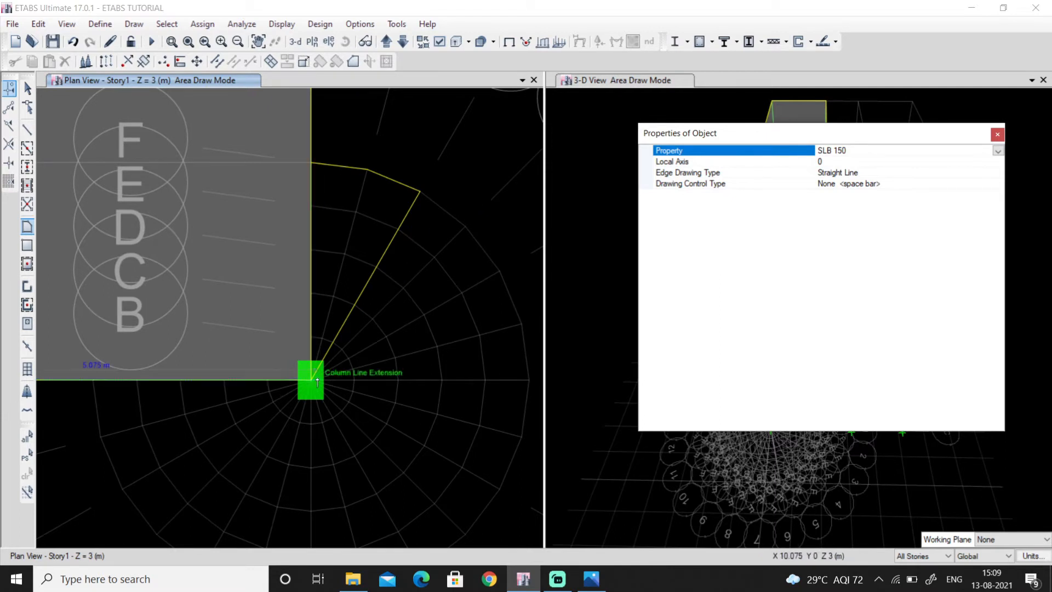
pyautogui.moveTo(347, 309)
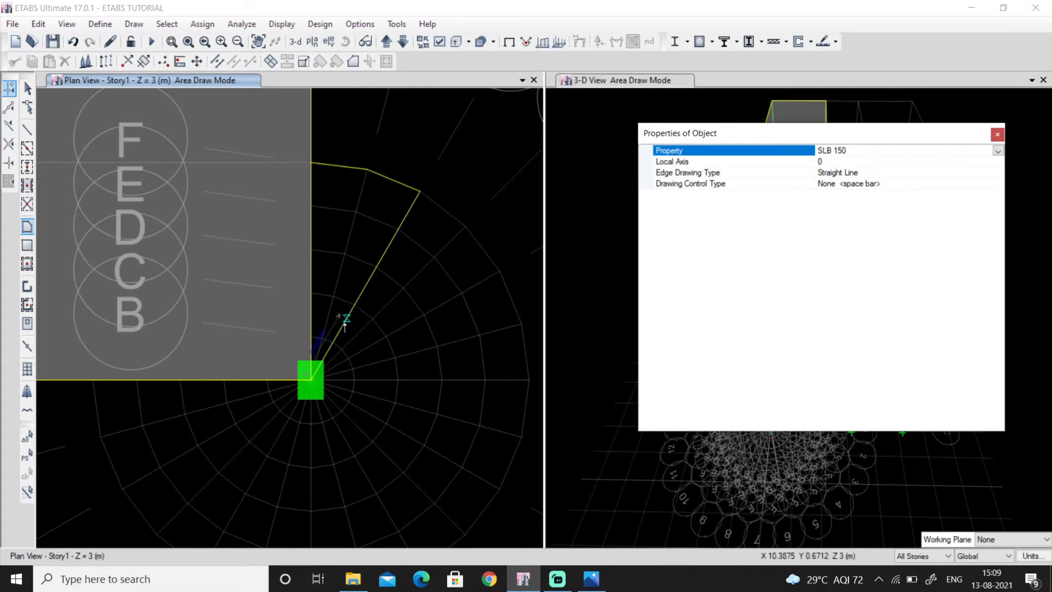
pyautogui.moveTo(403, 221)
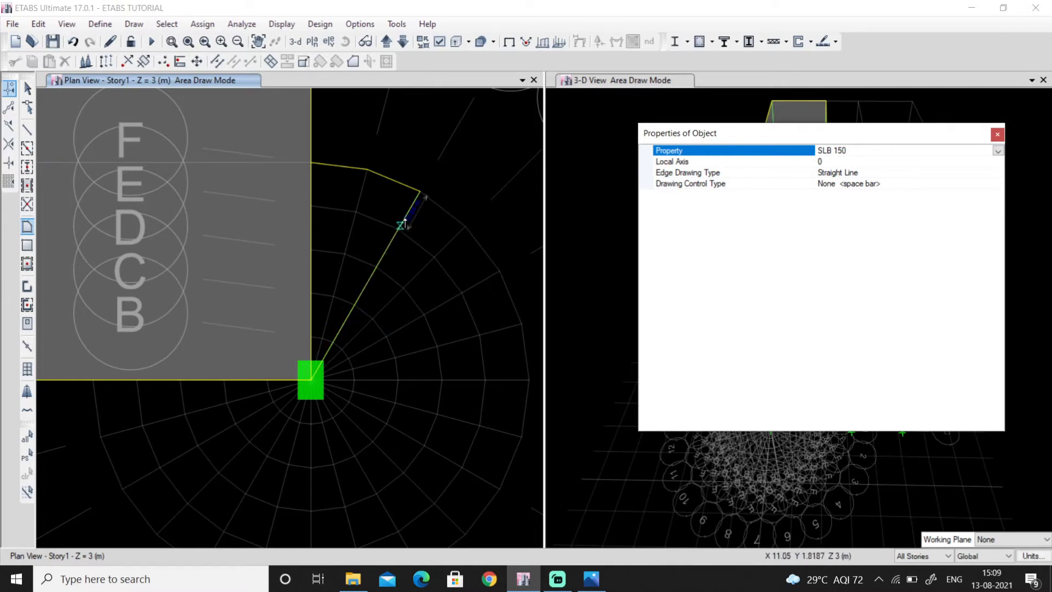
pyautogui.moveTo(322, 329)
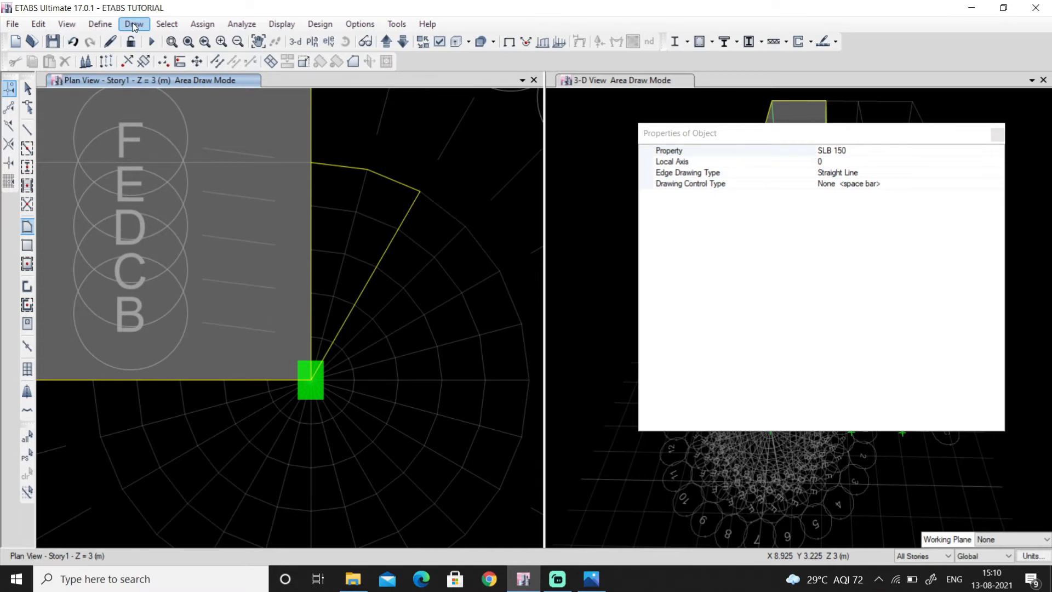
# Enable Line Ends and Midpoints and Intersections snapping, and apply the snap options
pyautogui.click(133, 24)
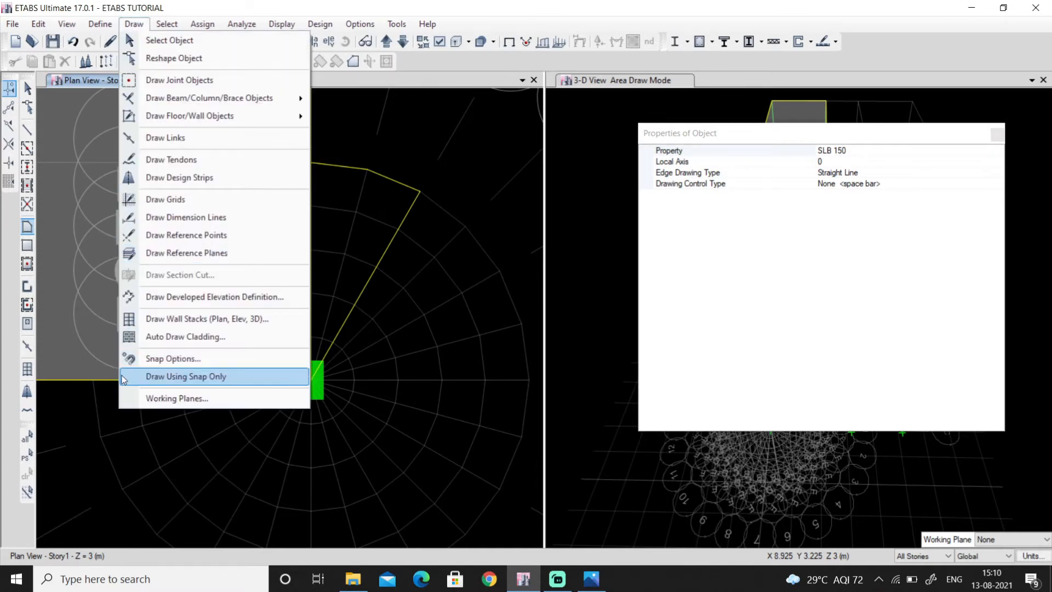
pyautogui.moveTo(185, 358)
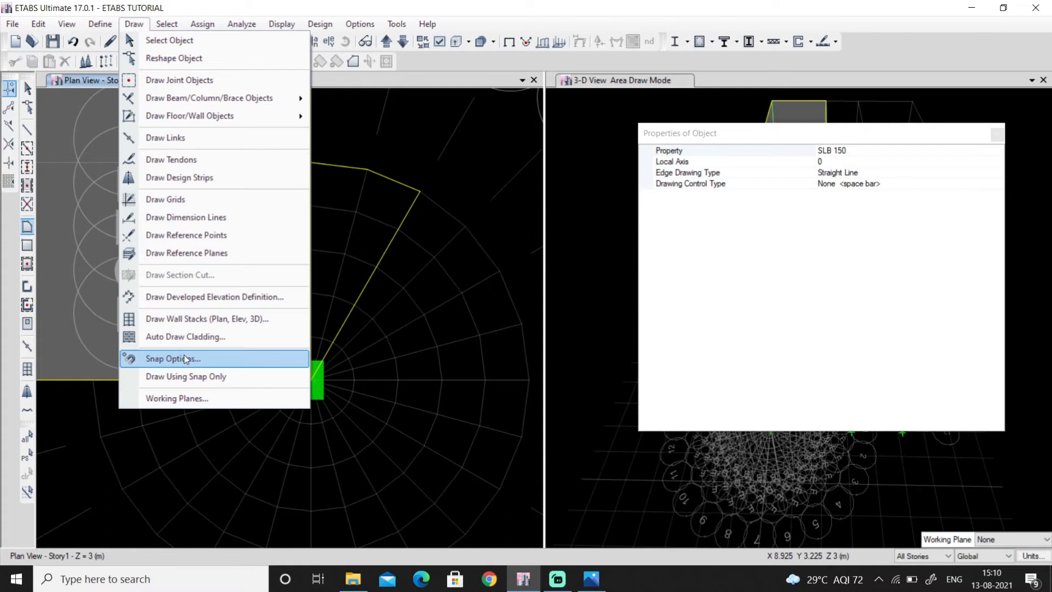
pyautogui.click(173, 358)
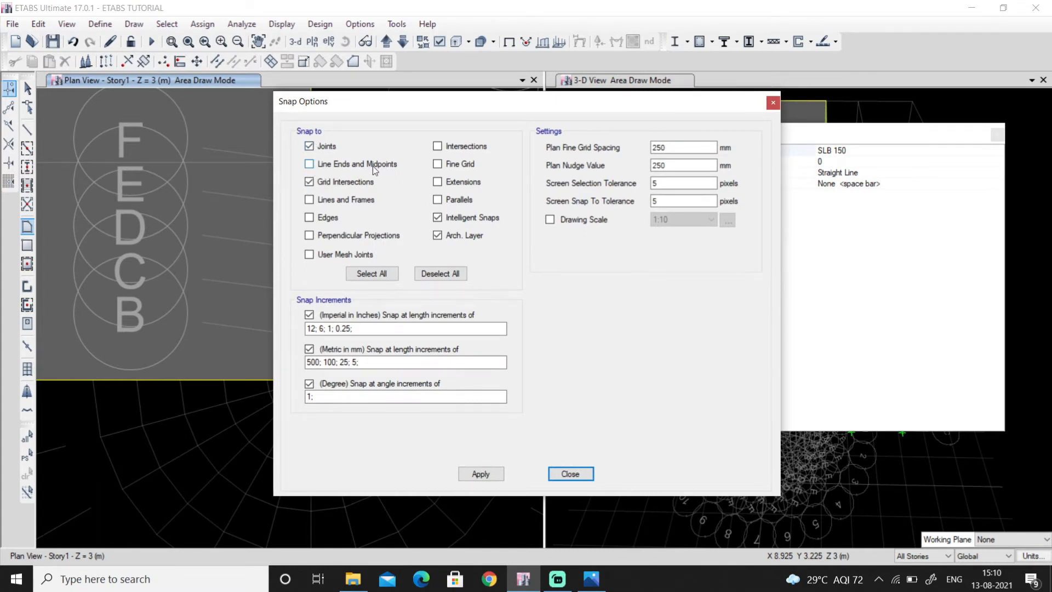
pyautogui.click(309, 164)
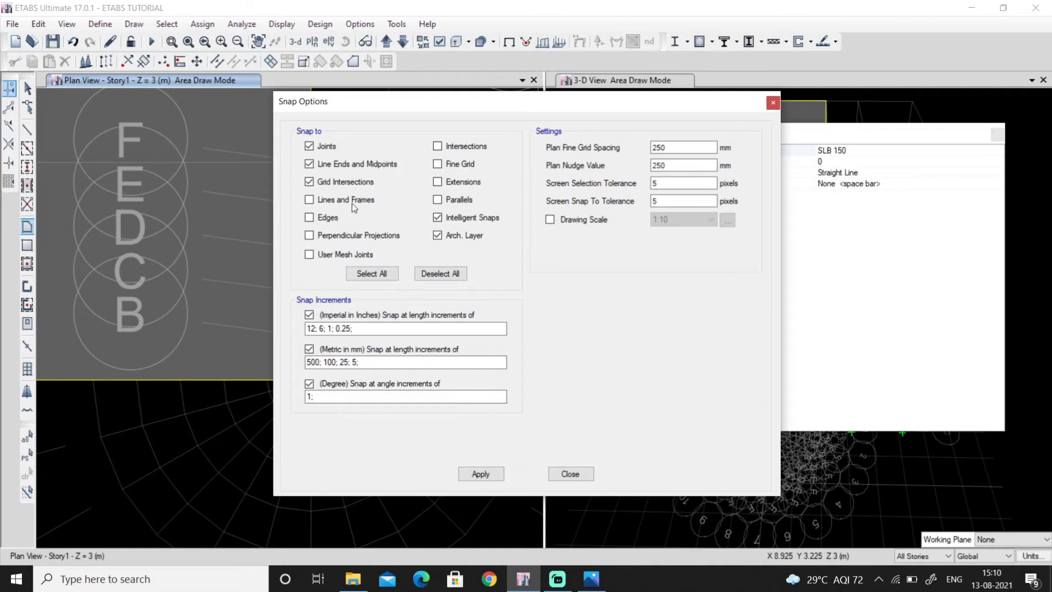
pyautogui.moveTo(475, 159)
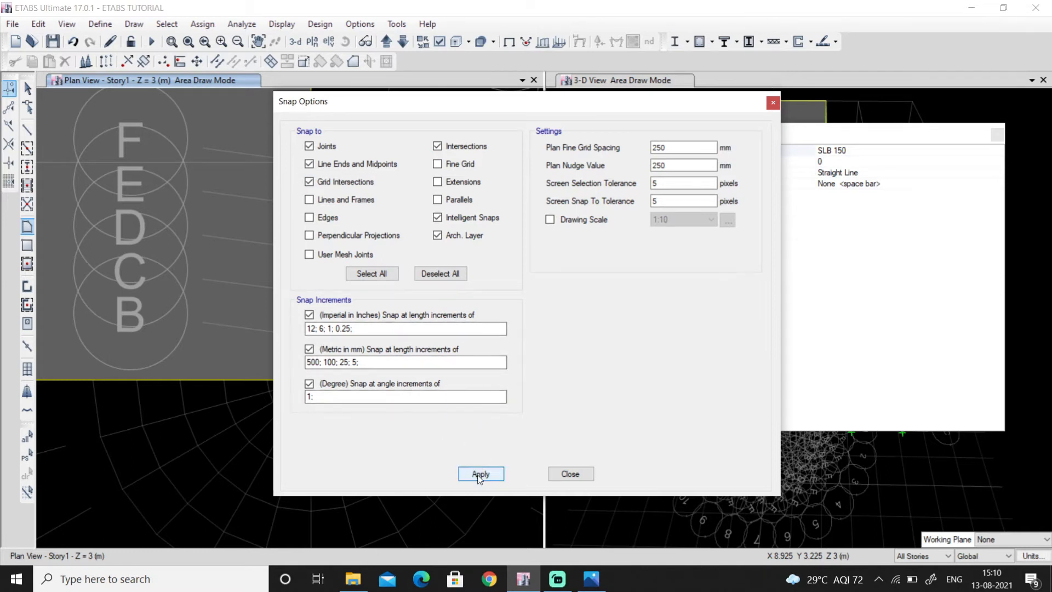
pyautogui.click(569, 473)
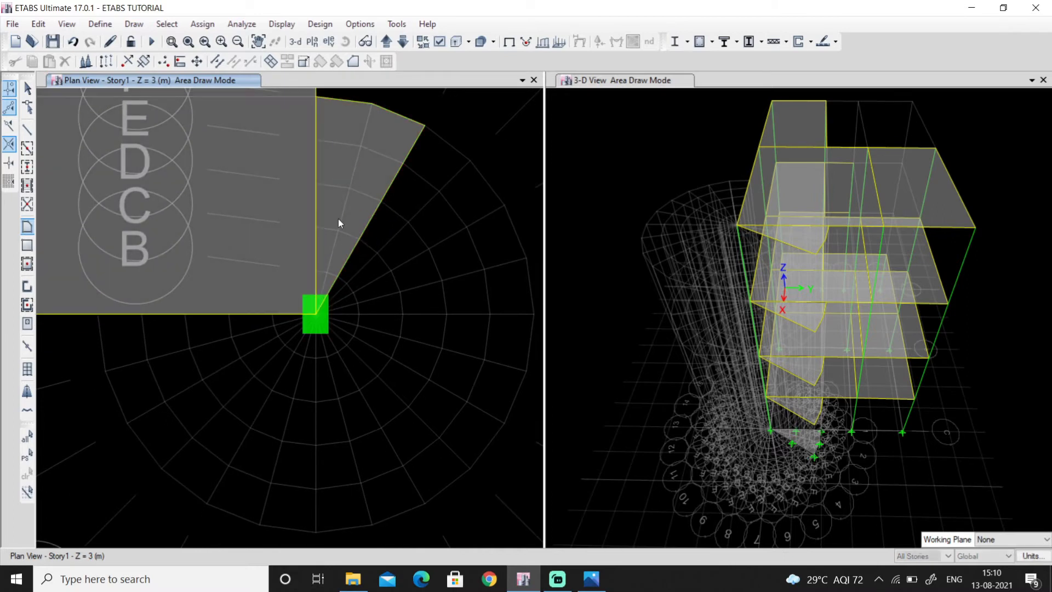
pyautogui.moveTo(389, 219)
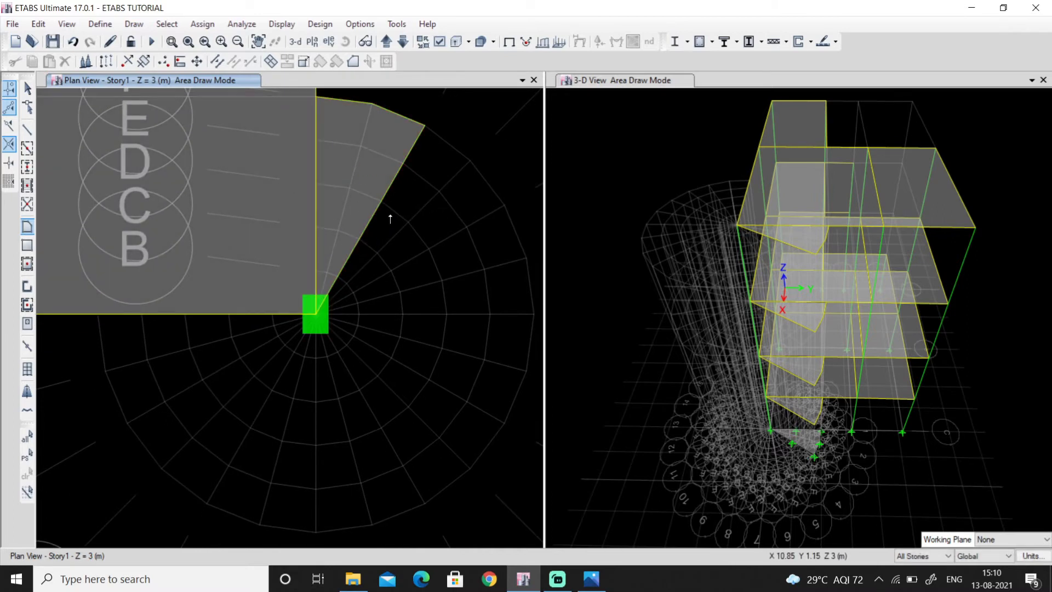
pyautogui.moveTo(330, 277)
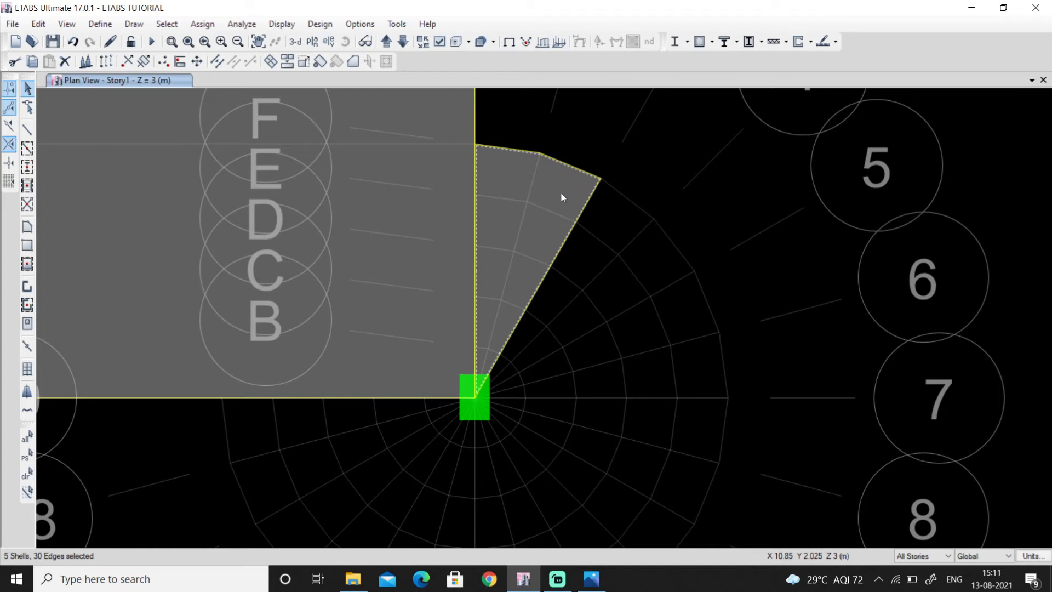
pyautogui.moveTo(546, 216)
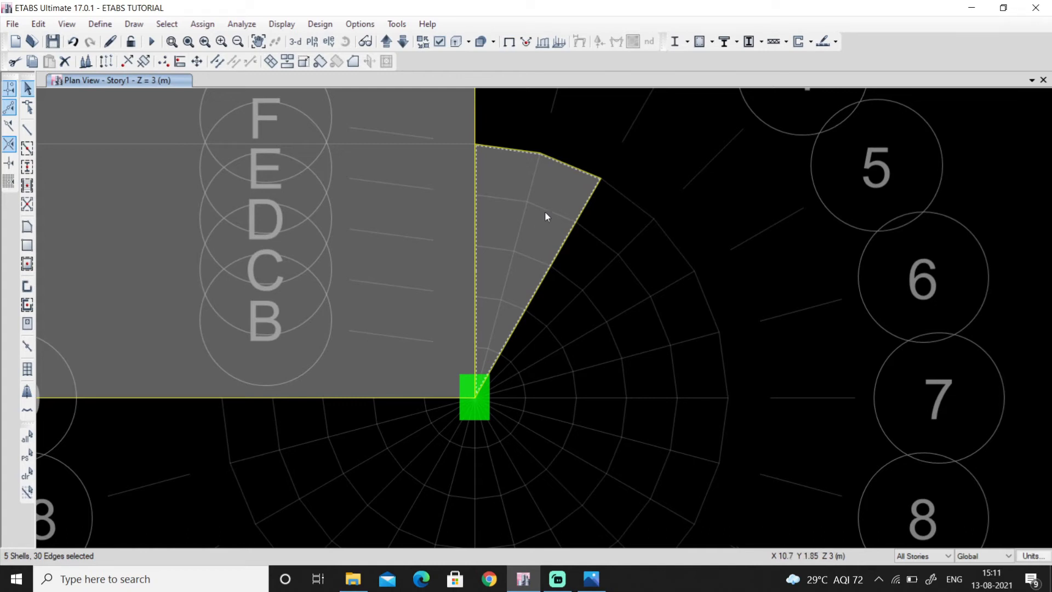
pyautogui.moveTo(505, 338)
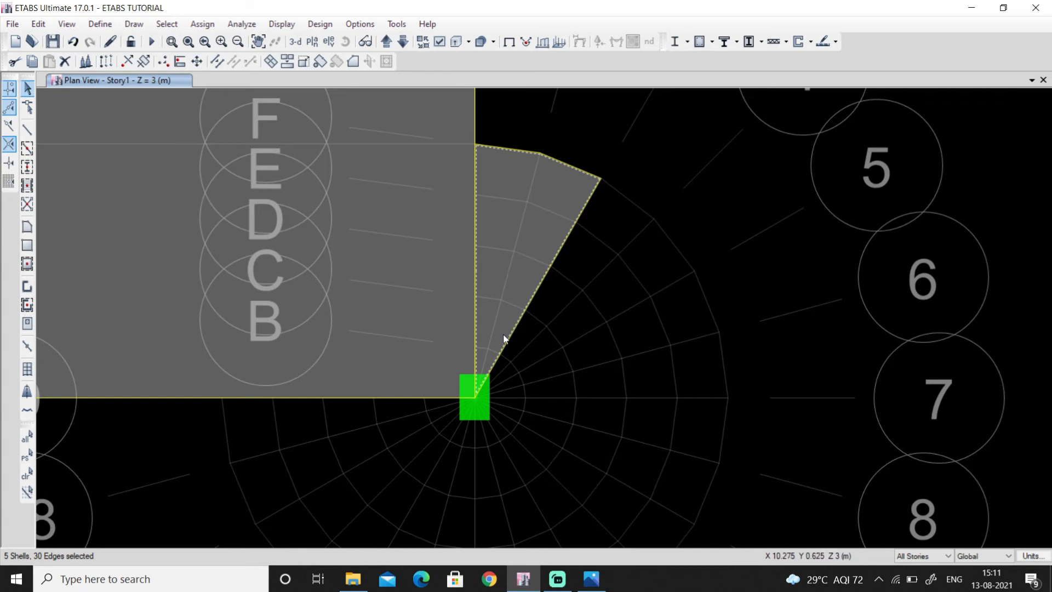
pyautogui.moveTo(549, 301)
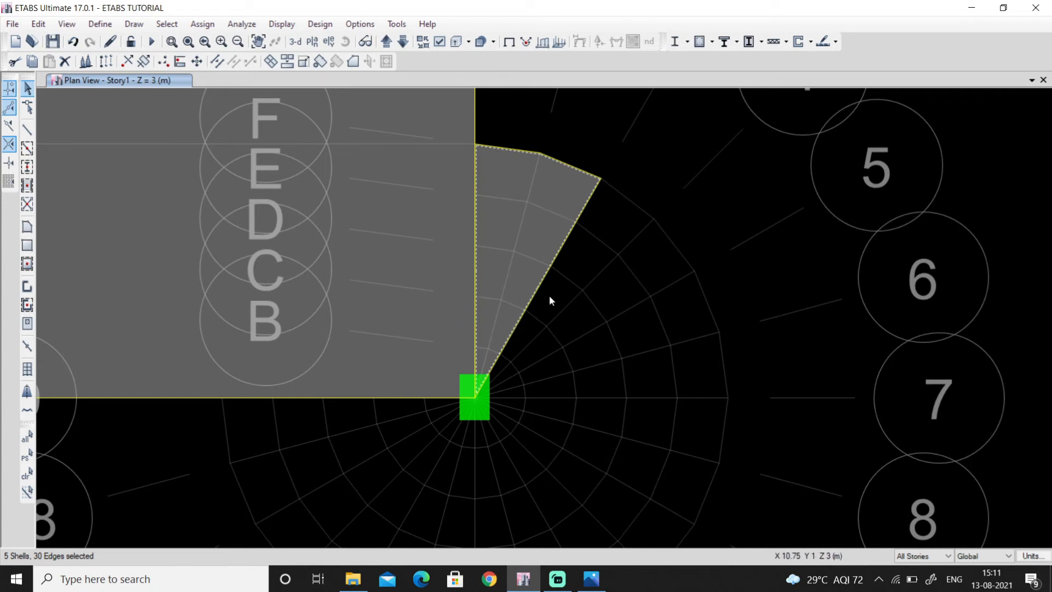
pyautogui.moveTo(477, 255)
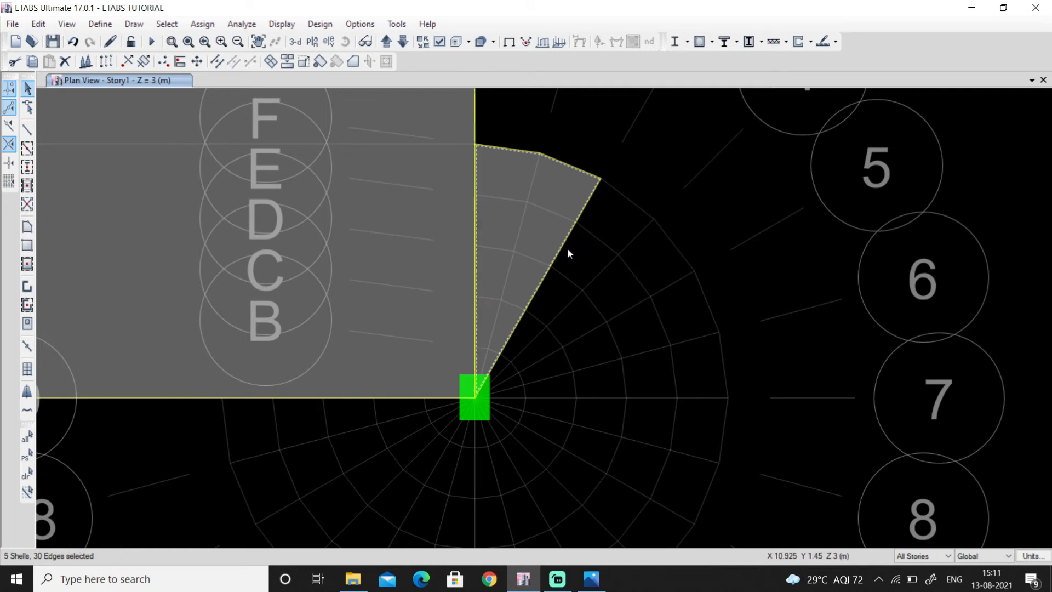
pyautogui.moveTo(549, 270)
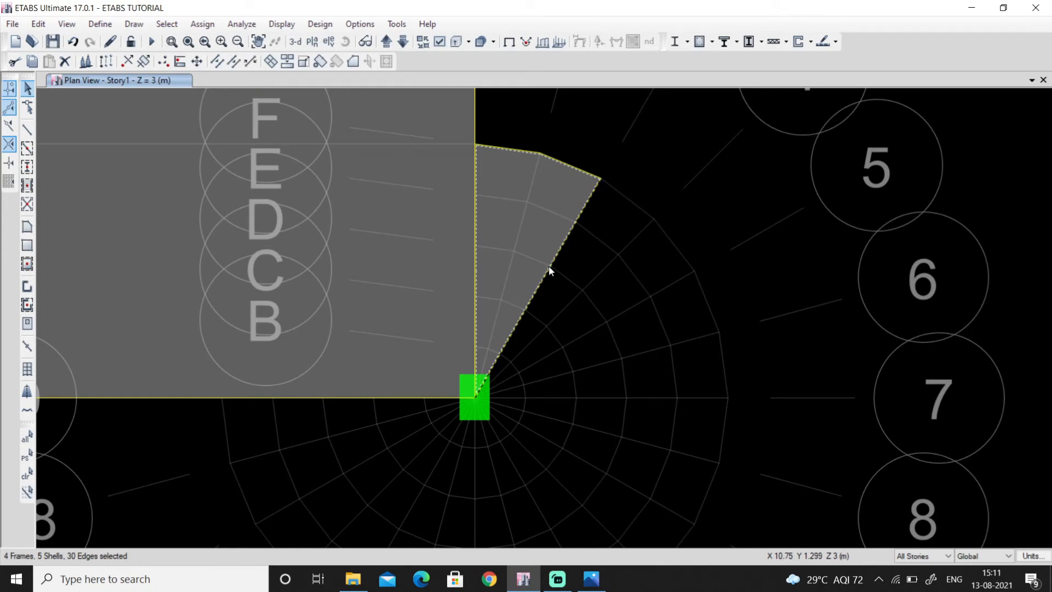
pyautogui.moveTo(569, 167)
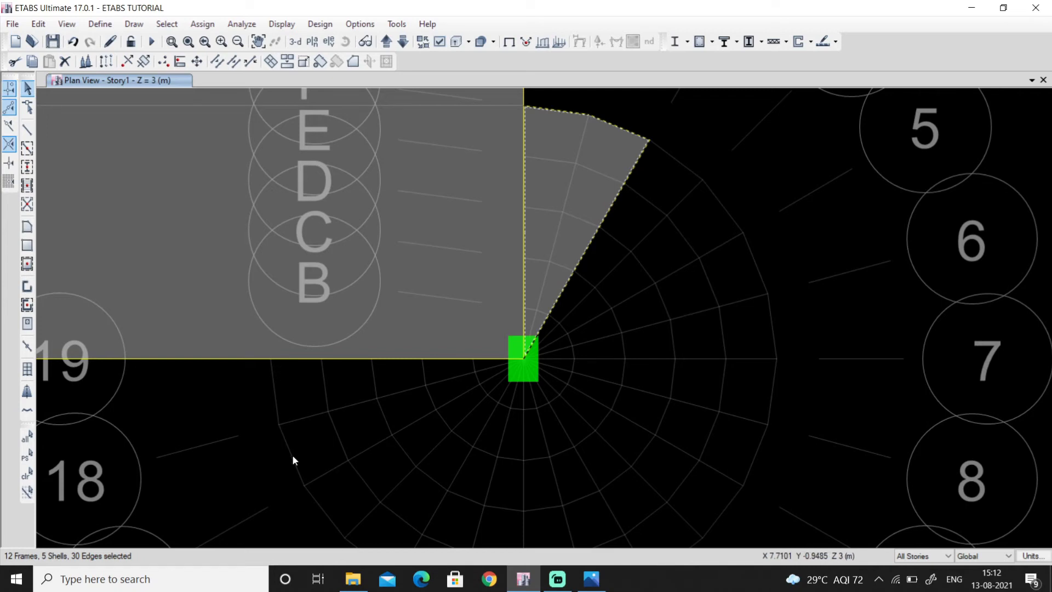
pyautogui.moveTo(336, 412)
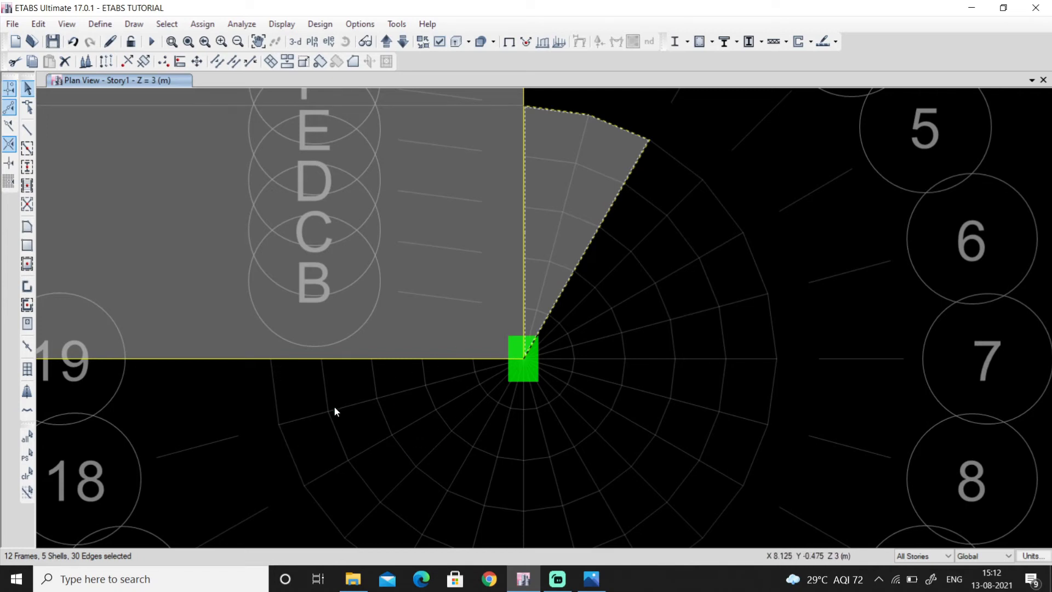
pyautogui.moveTo(358, 349)
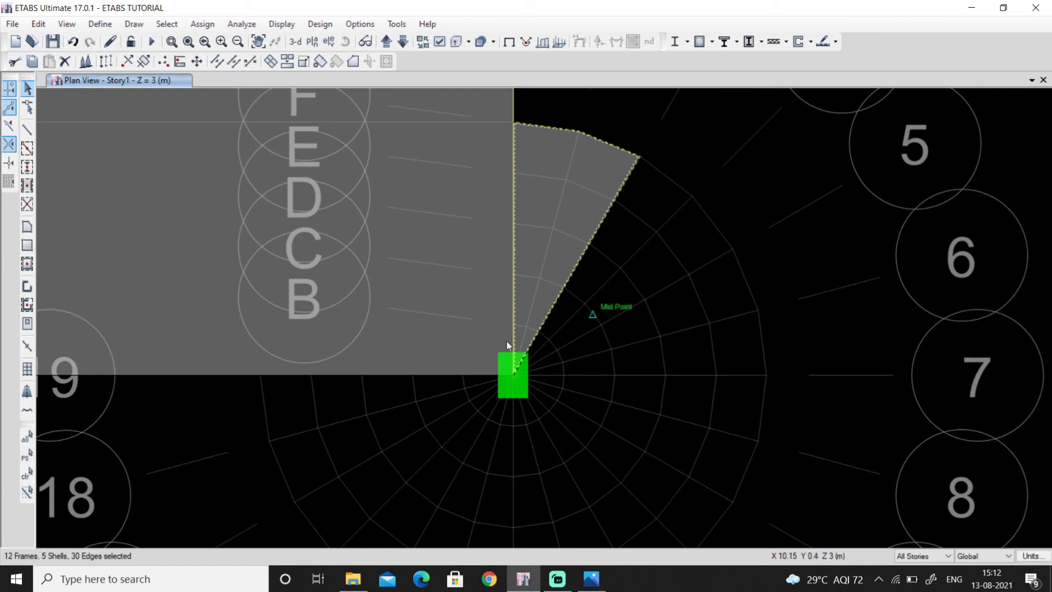
# Open the Edit menu for the selected wedge slab and edge beams
pyautogui.click(38, 24)
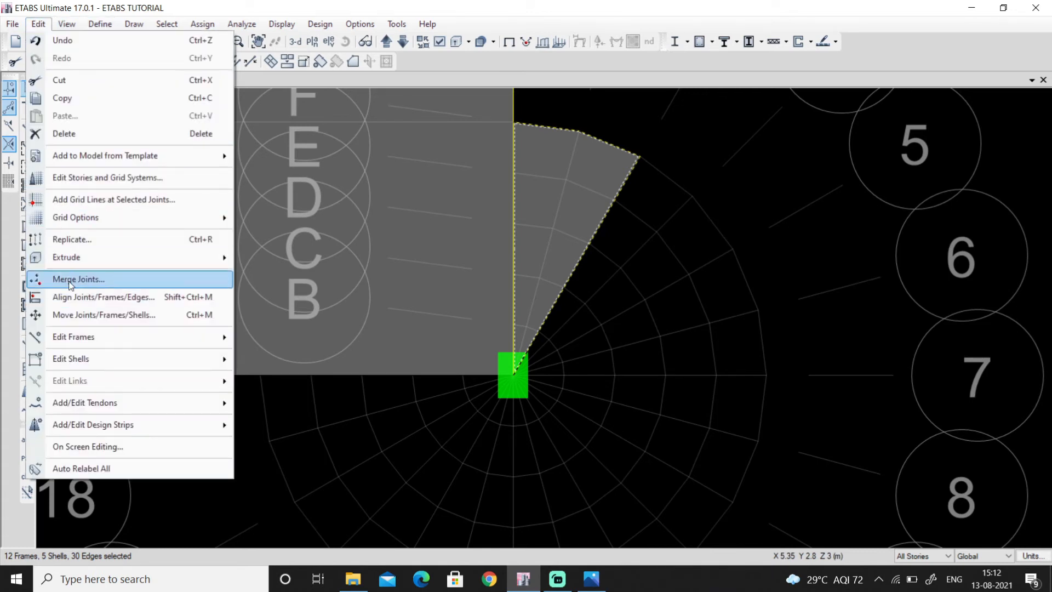
# Set up radial replication about a specified point picked directly on the model
pyautogui.click(71, 239)
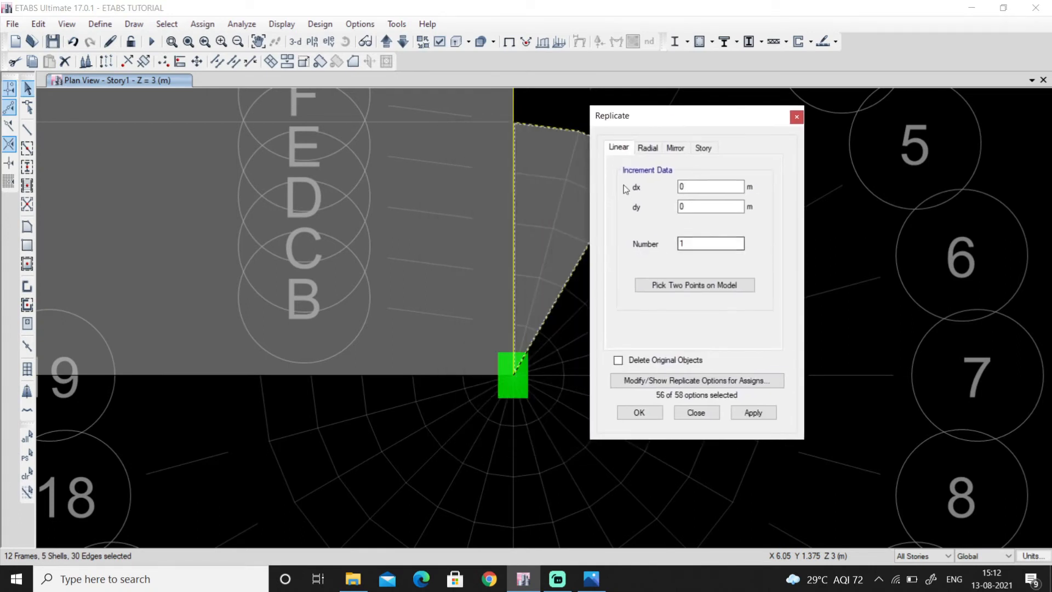
pyautogui.moveTo(648, 115); pyautogui.dragTo(760, 125)
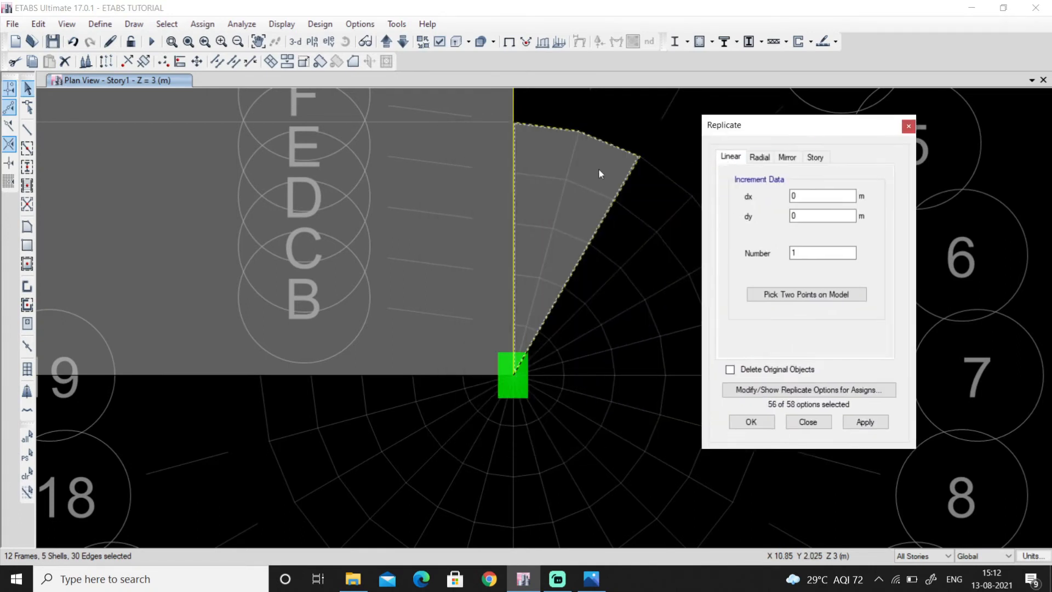
pyautogui.moveTo(564, 191)
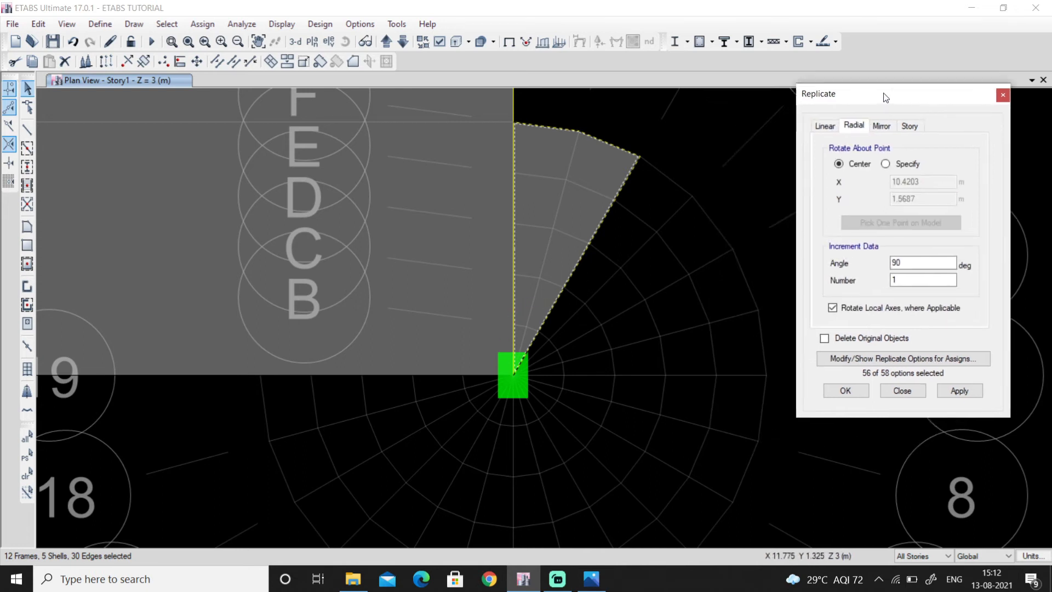
pyautogui.moveTo(886, 93); pyautogui.dragTo(885, 88)
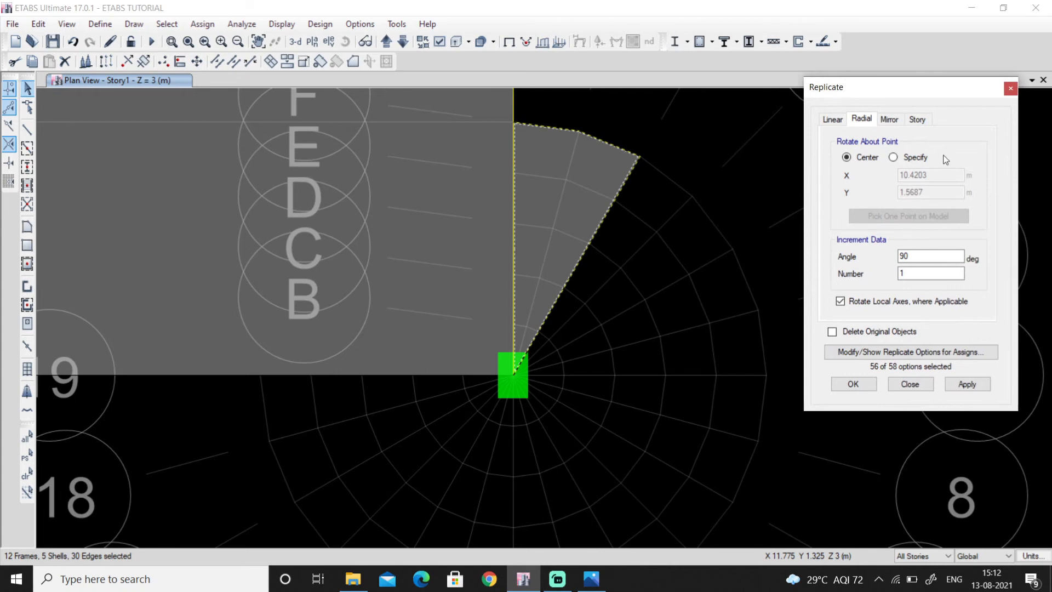
pyautogui.moveTo(895, 153)
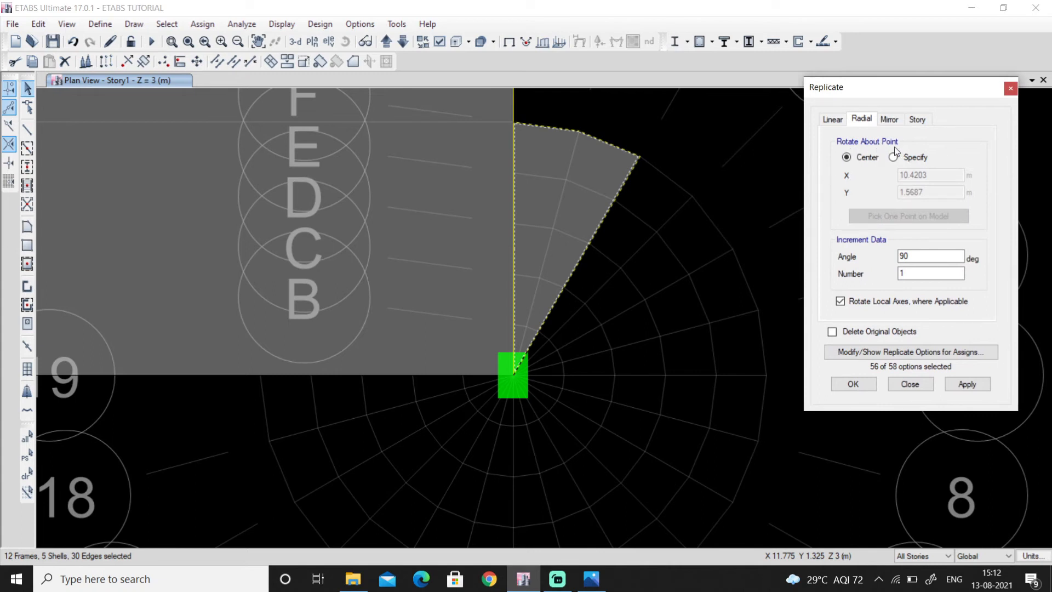
pyautogui.click(893, 157)
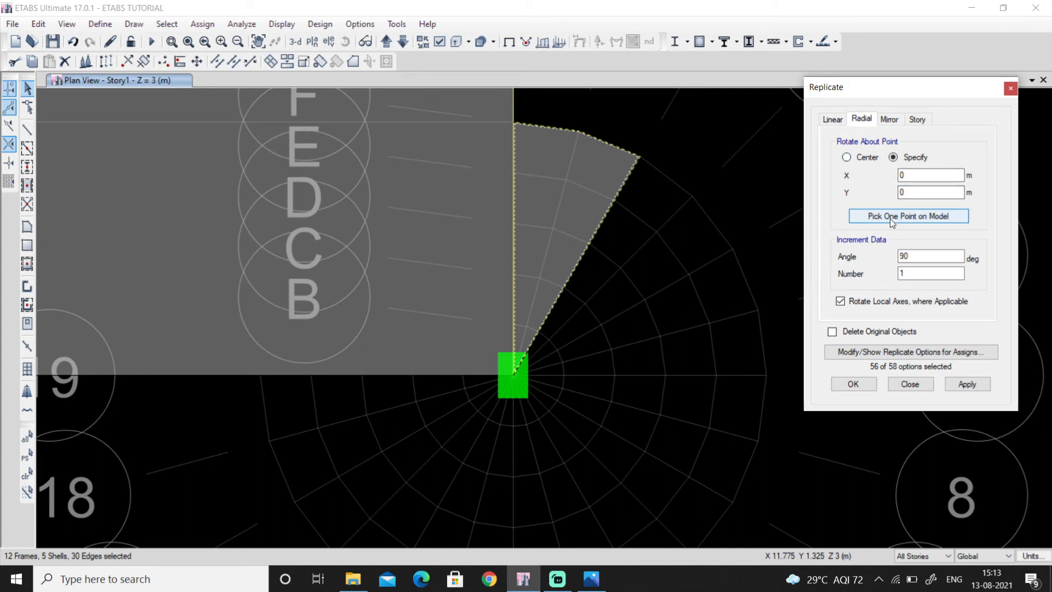
pyautogui.click(908, 215)
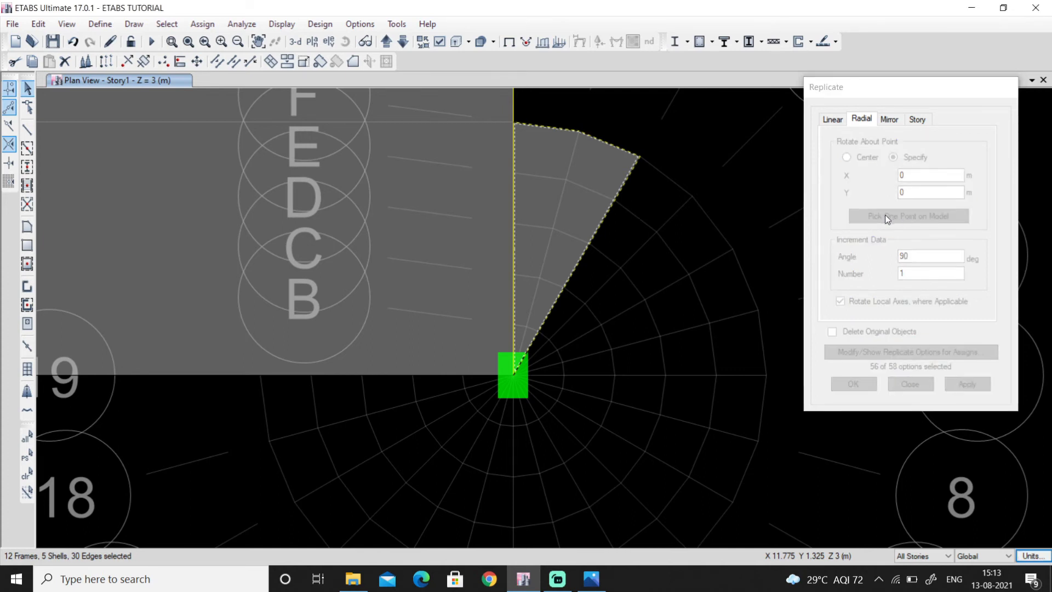
pyautogui.moveTo(514, 377)
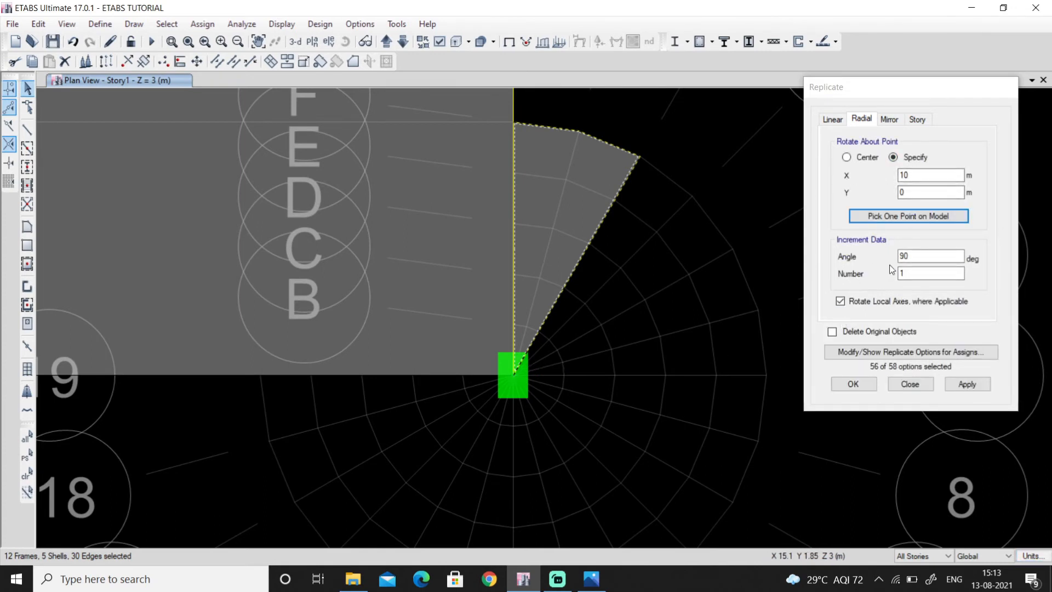
pyautogui.moveTo(852, 274)
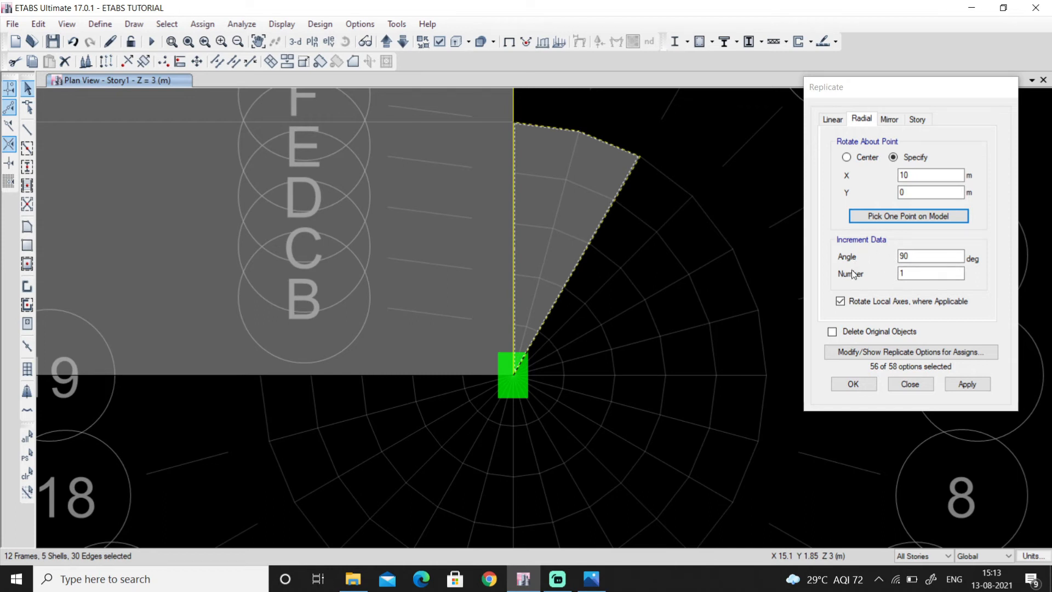
# Set the radial replicate angle to 30 degrees with 8 copies
pyautogui.click(931, 257)
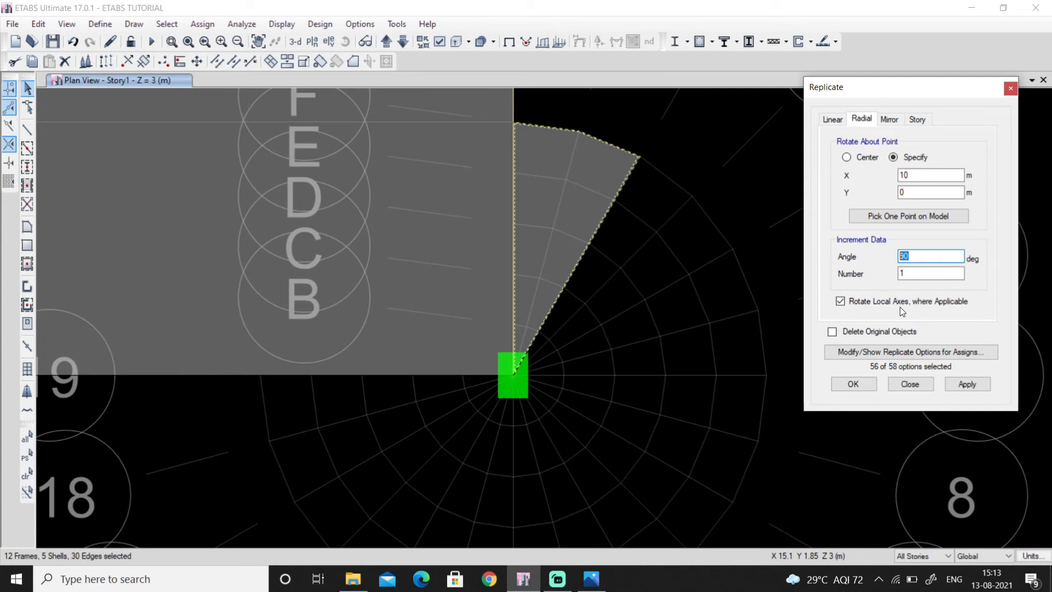
pyautogui.moveTo(538, 170)
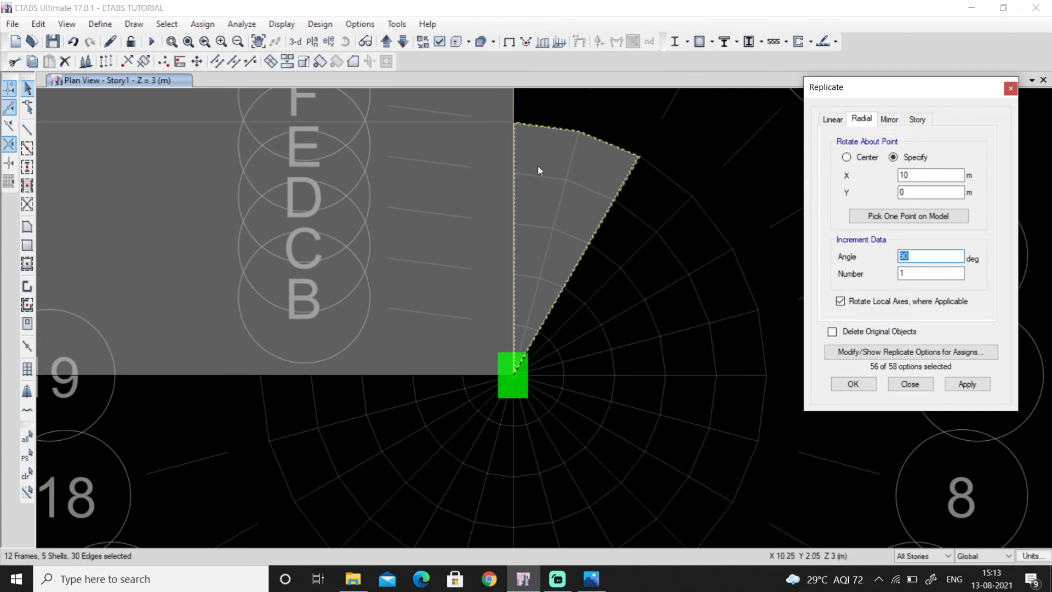
pyautogui.moveTo(515, 366)
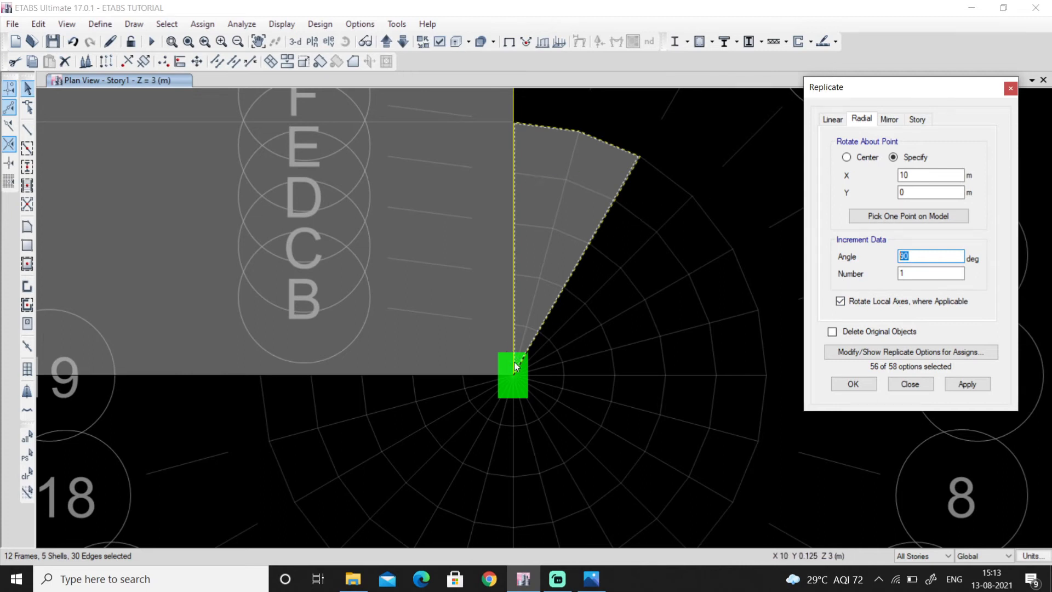
pyautogui.moveTo(526, 245)
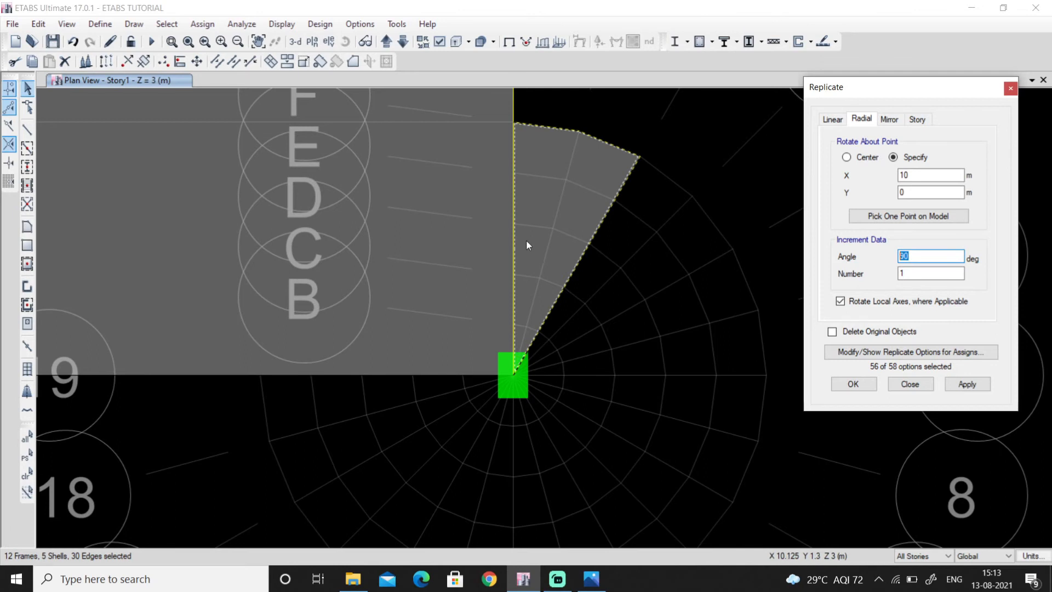
pyautogui.moveTo(535, 310)
pyautogui.write('30')
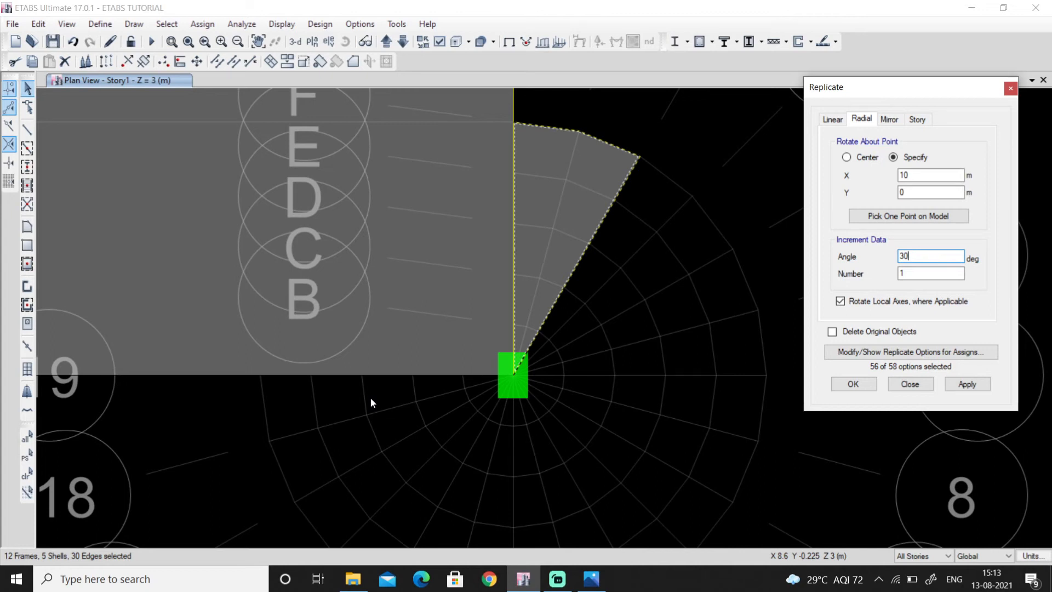
pyautogui.click(930, 273)
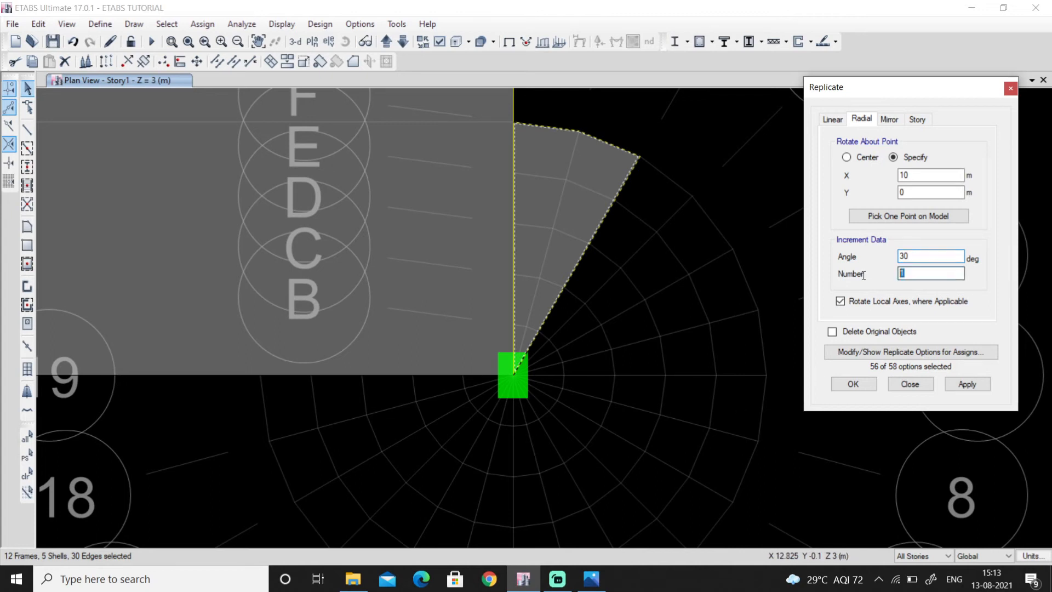
pyautogui.write('8')
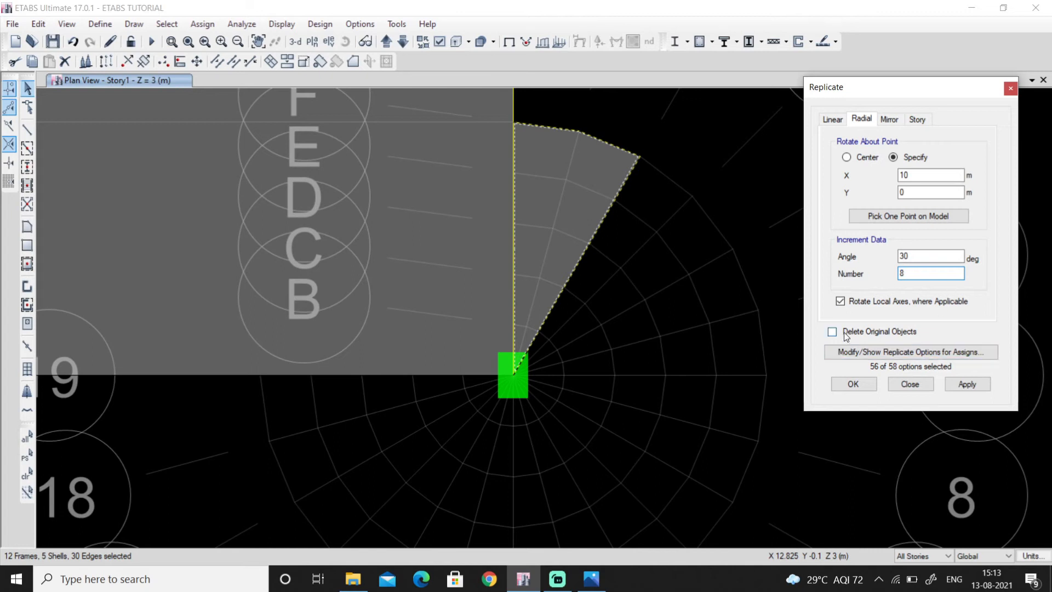
pyautogui.click(840, 300)
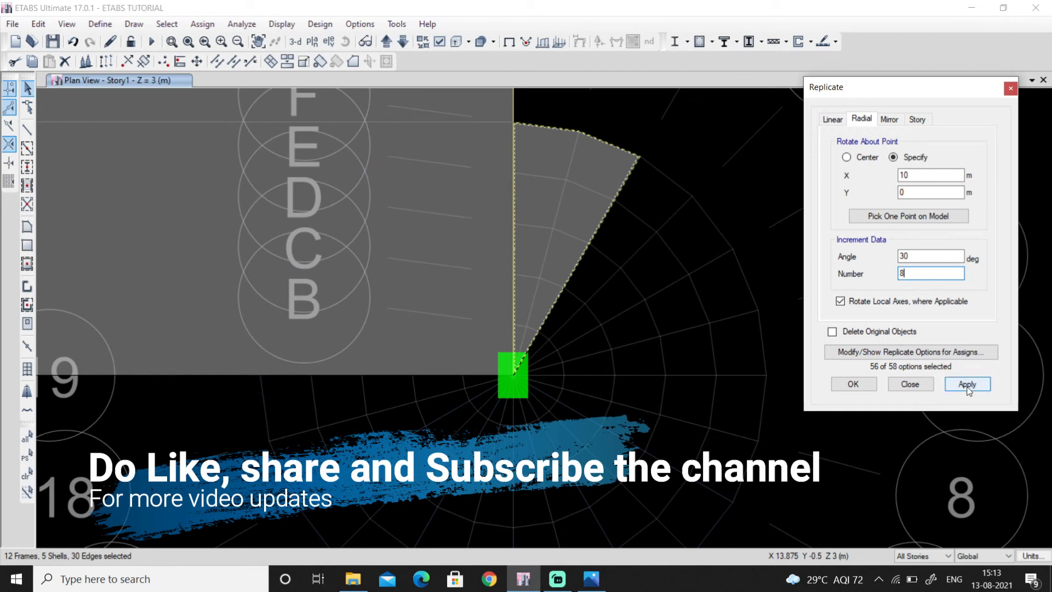
# Apply the 30-degree, 8-copy radial replication of the wedge and beams
pyautogui.click(967, 384)
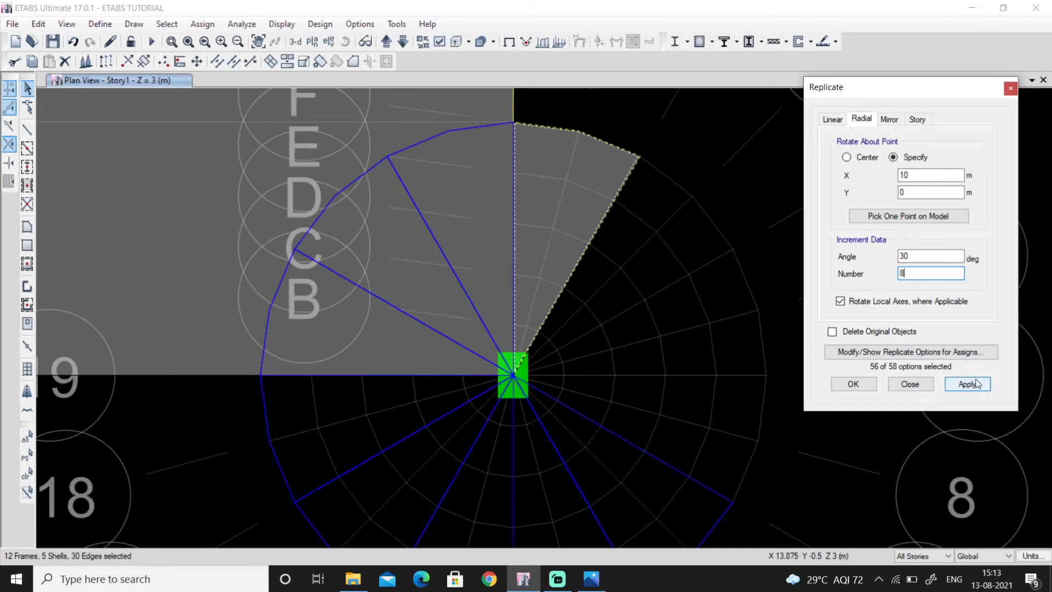
pyautogui.click(968, 384)
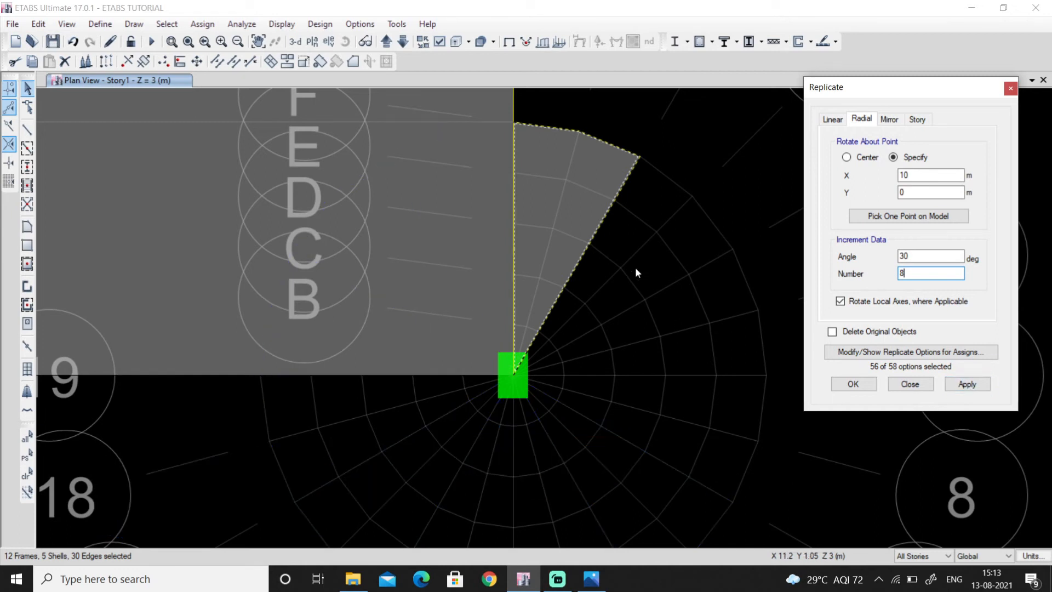
pyautogui.moveTo(696, 233)
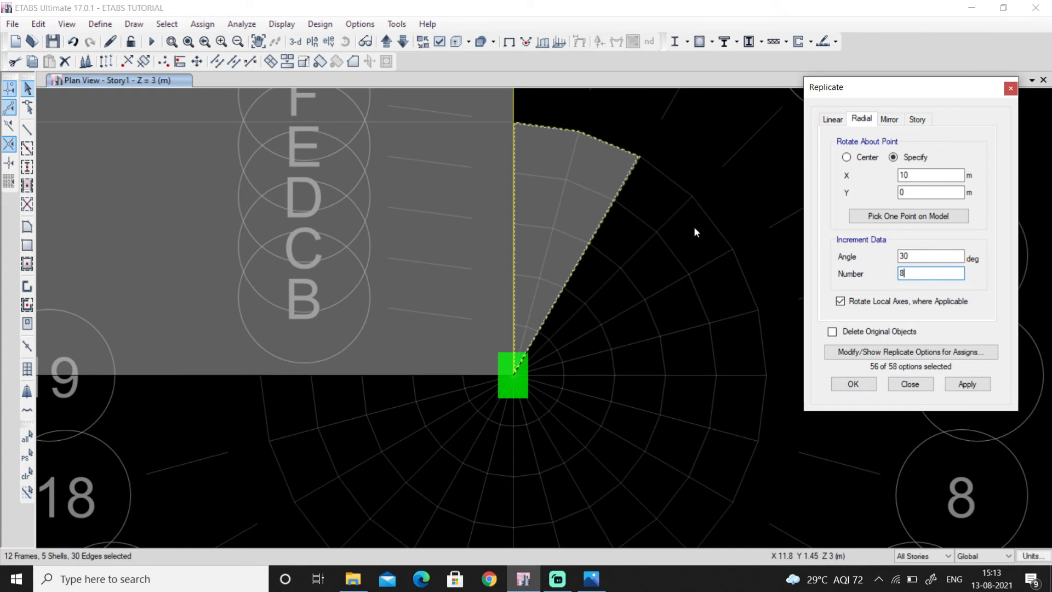
pyautogui.moveTo(550, 256)
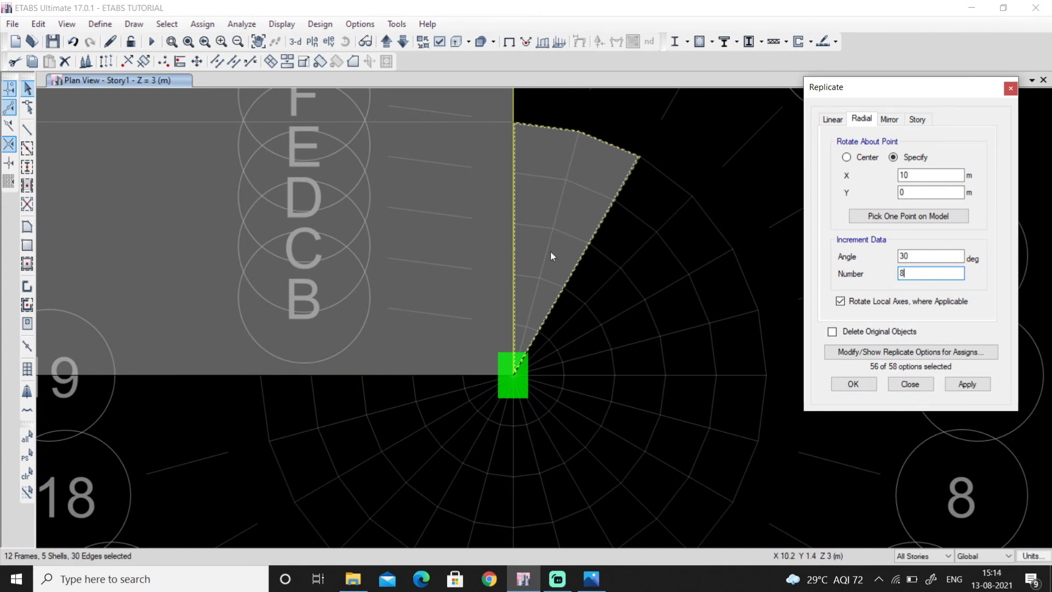
pyautogui.click(967, 383)
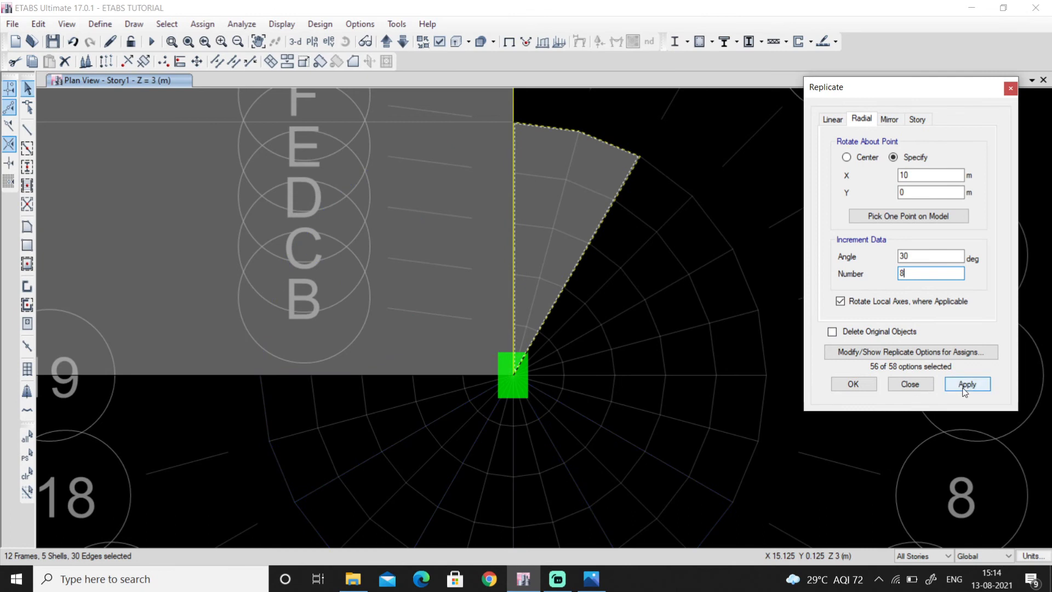
pyautogui.click(966, 383)
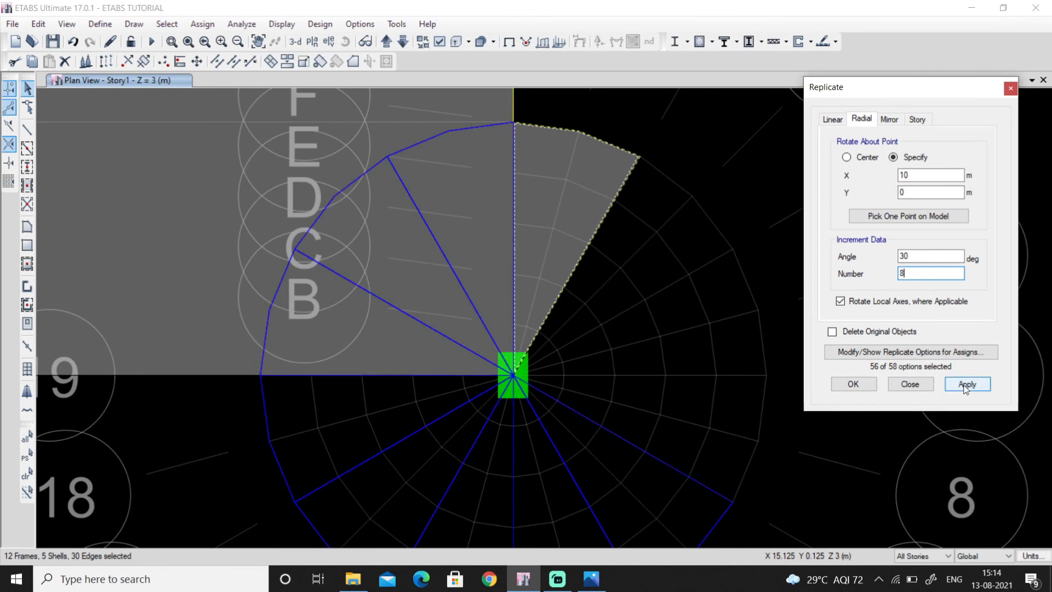
pyautogui.click(967, 384)
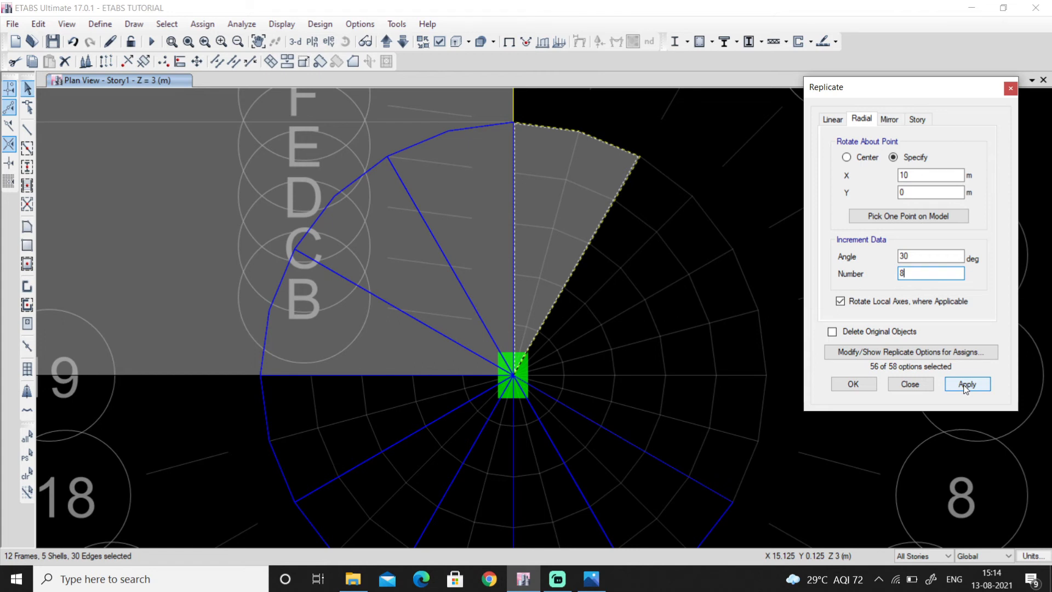
# Change the replicate angle to -30 degrees and apply the clockwise copies
pyautogui.click(967, 383)
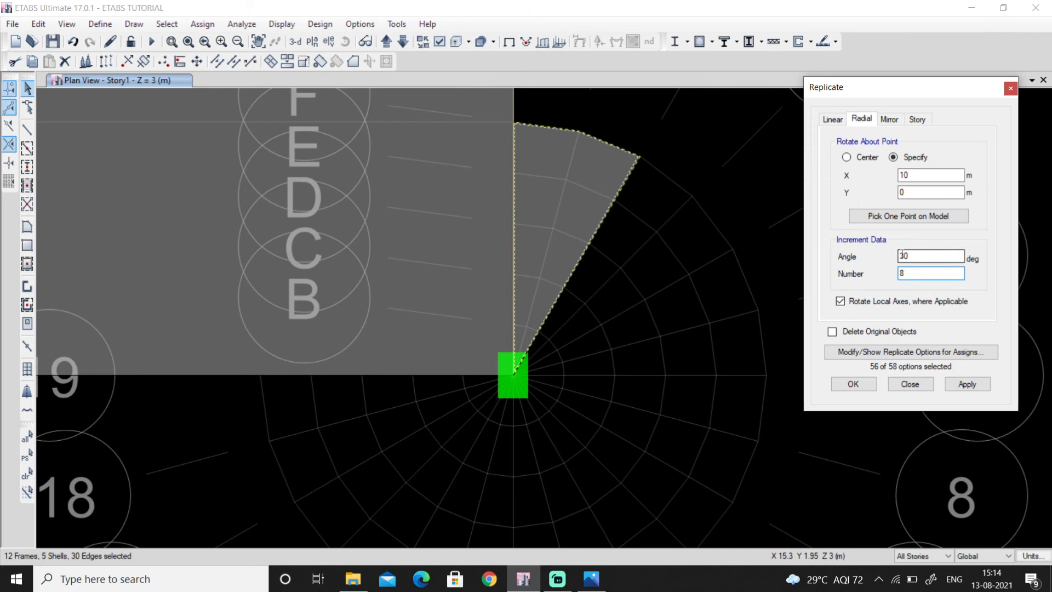
pyautogui.write('-30')
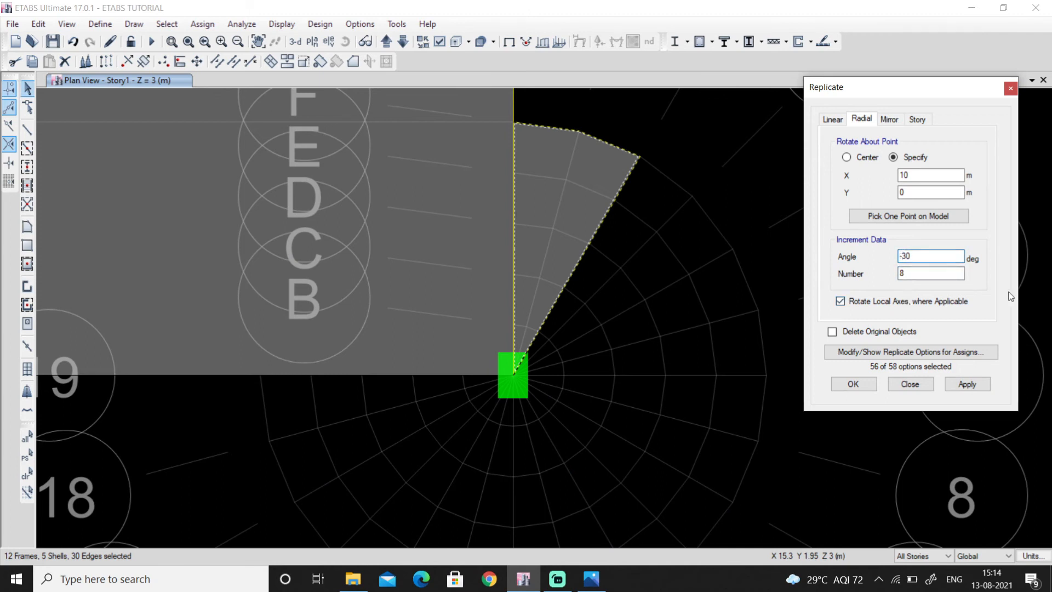
pyautogui.click(966, 384)
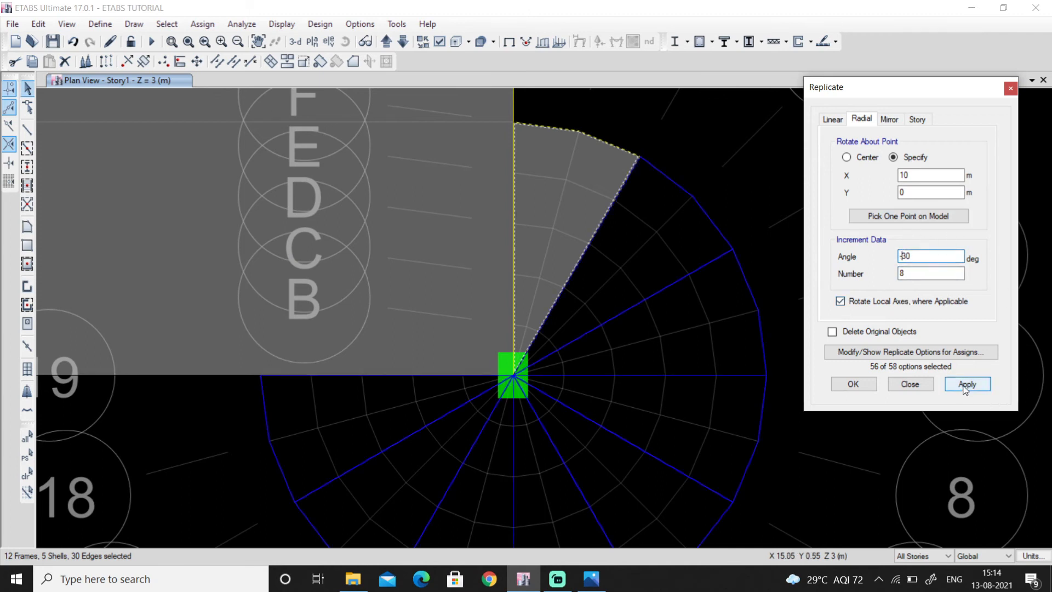
pyautogui.click(967, 384)
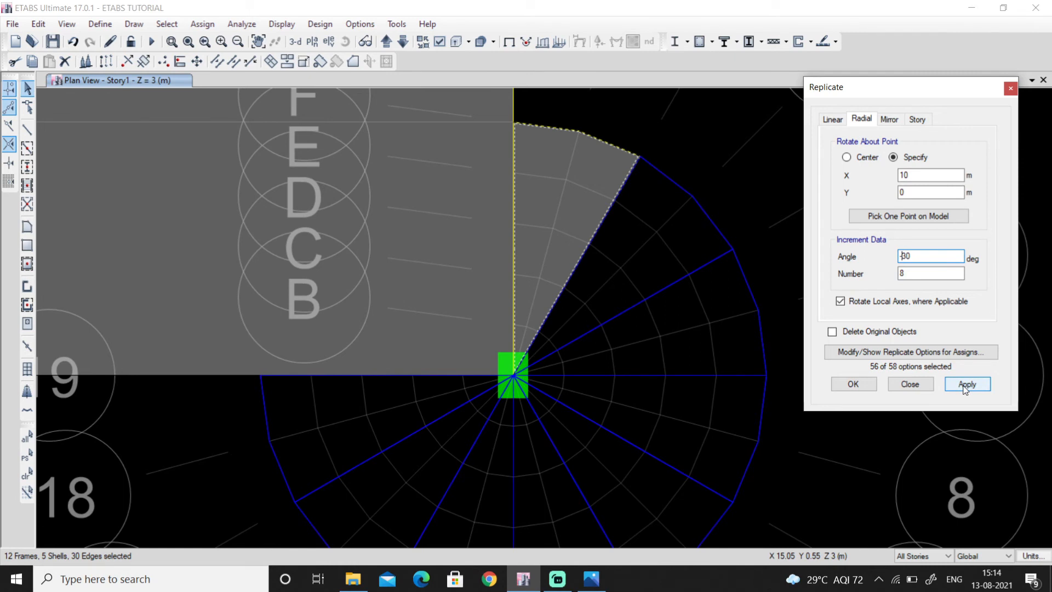
pyautogui.click(967, 384)
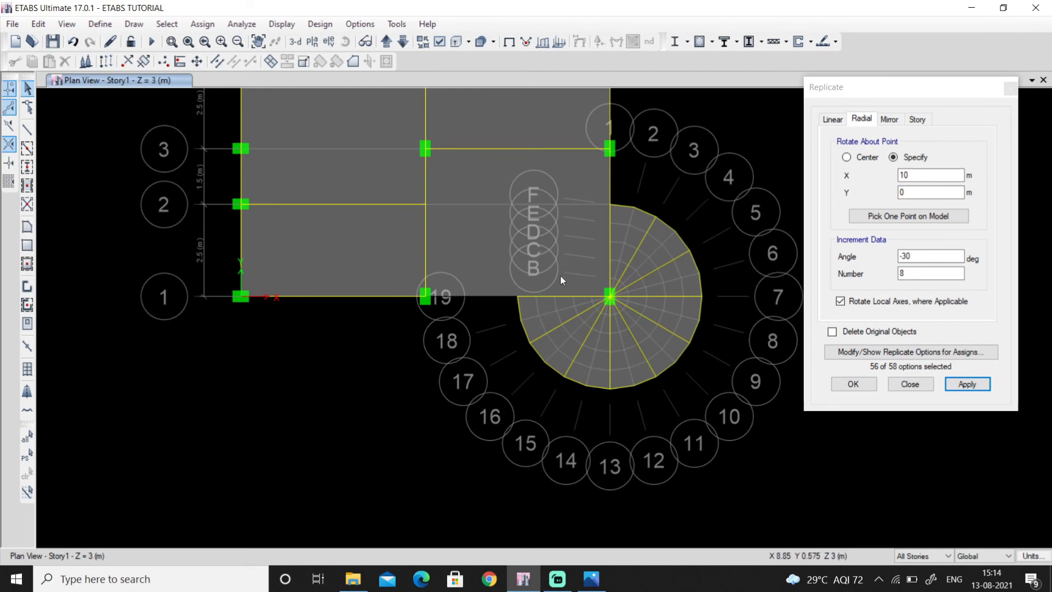
# Close Replicate and draw a BEAM 230 X 600 beam ending at the circle centre
pyautogui.click(909, 384)
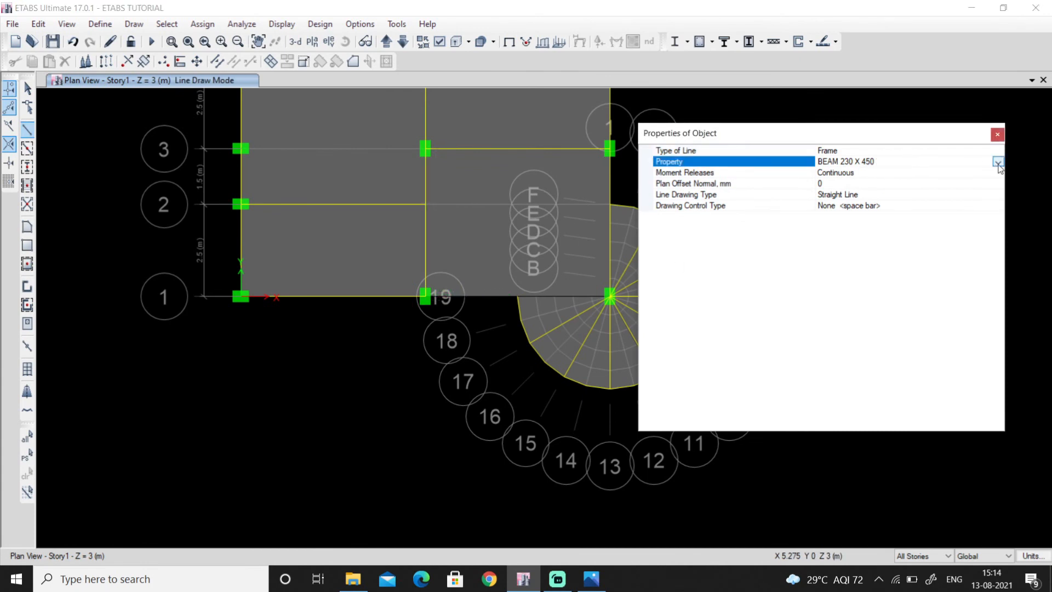
pyautogui.click(998, 162)
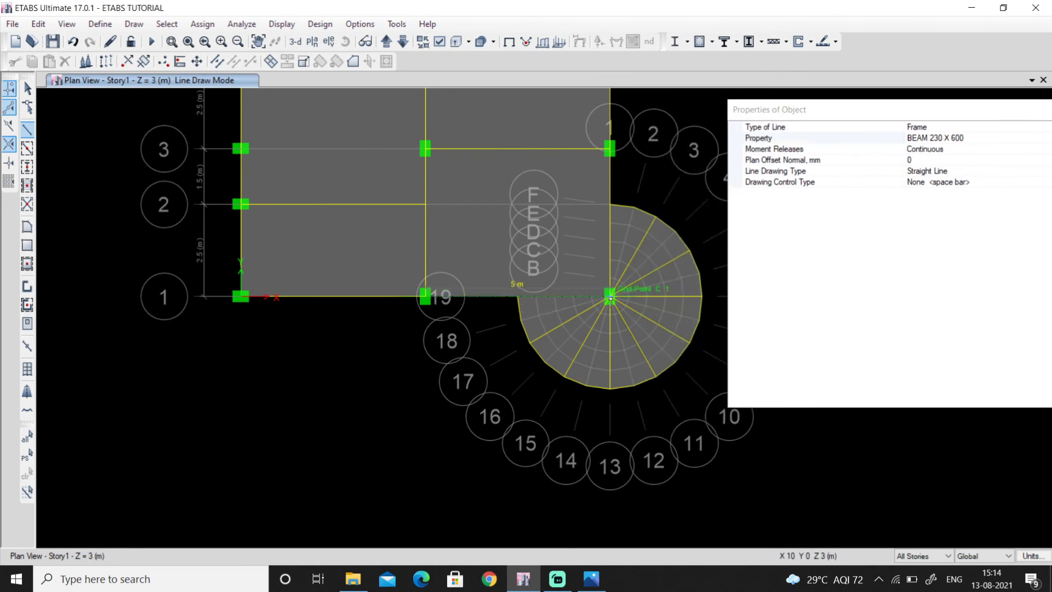
pyautogui.click(608, 297)
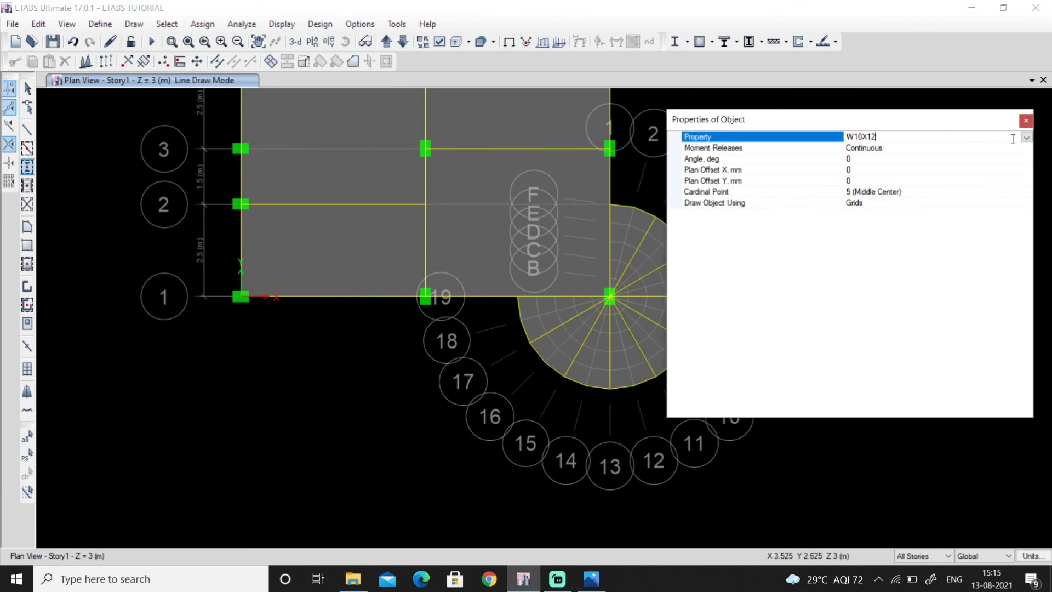
# Place CIR 300 columns at arc grids 13 and 7, then close Properties of Object
pyautogui.click(1025, 137)
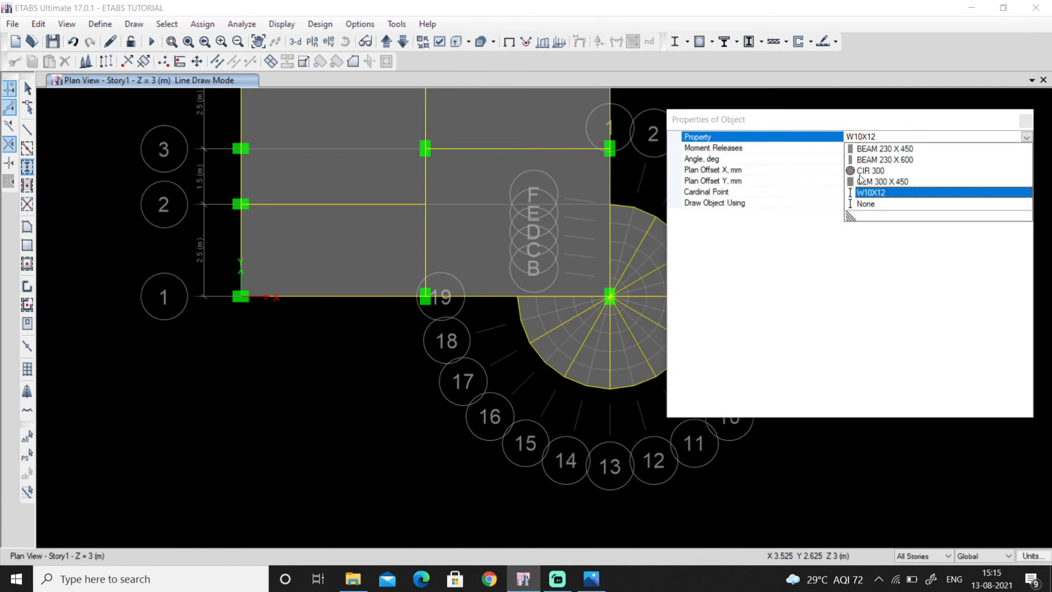
pyautogui.click(871, 170)
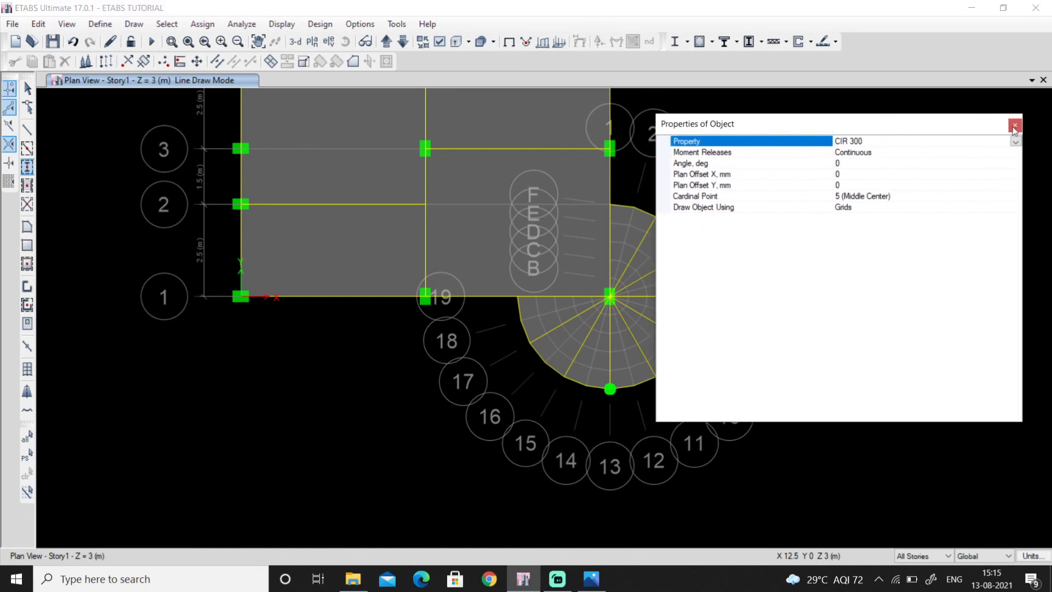
pyautogui.click(1014, 126)
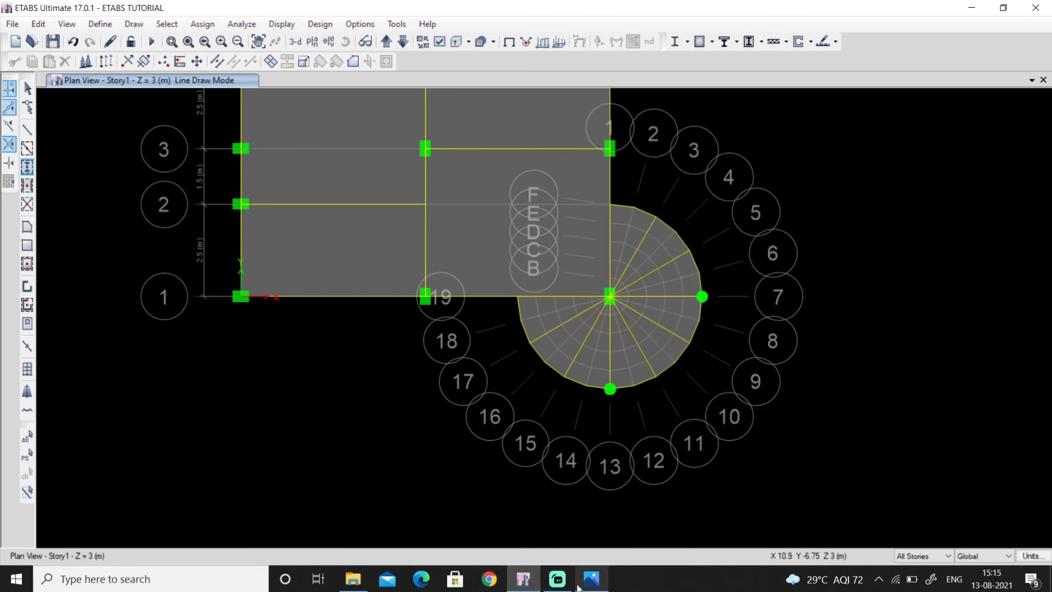
# Display a 3-D view beside the Story1 plan, showing columns through the stacked slabs
pyautogui.click(589, 578)
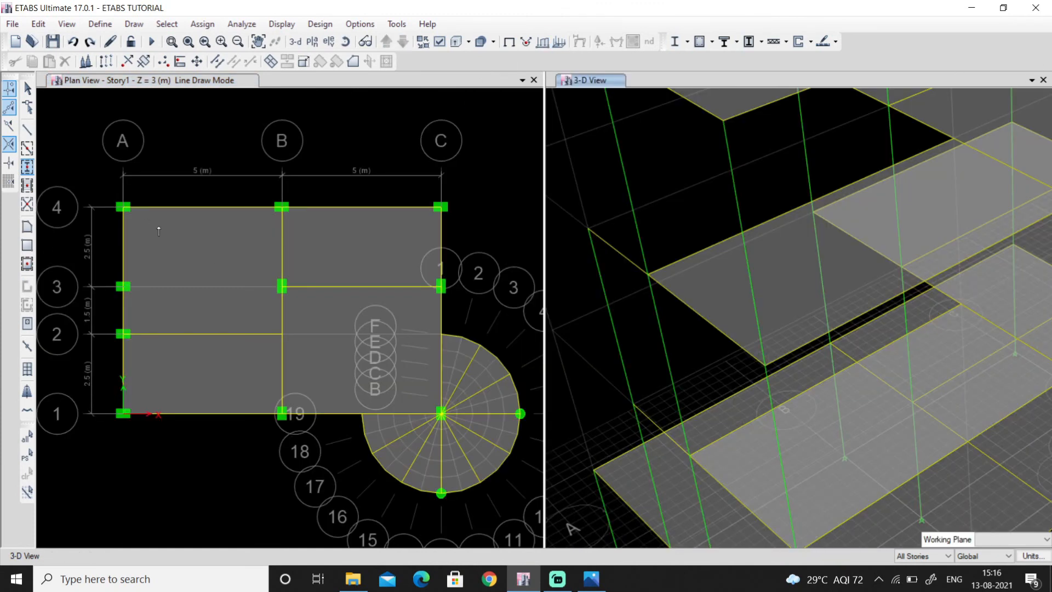
pyautogui.moveTo(497, 374)
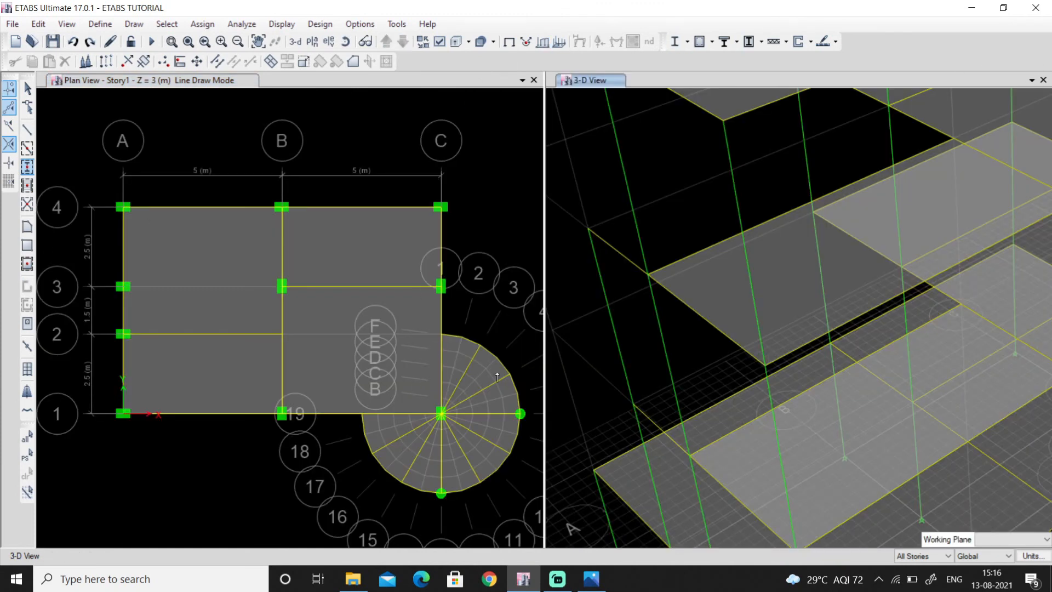